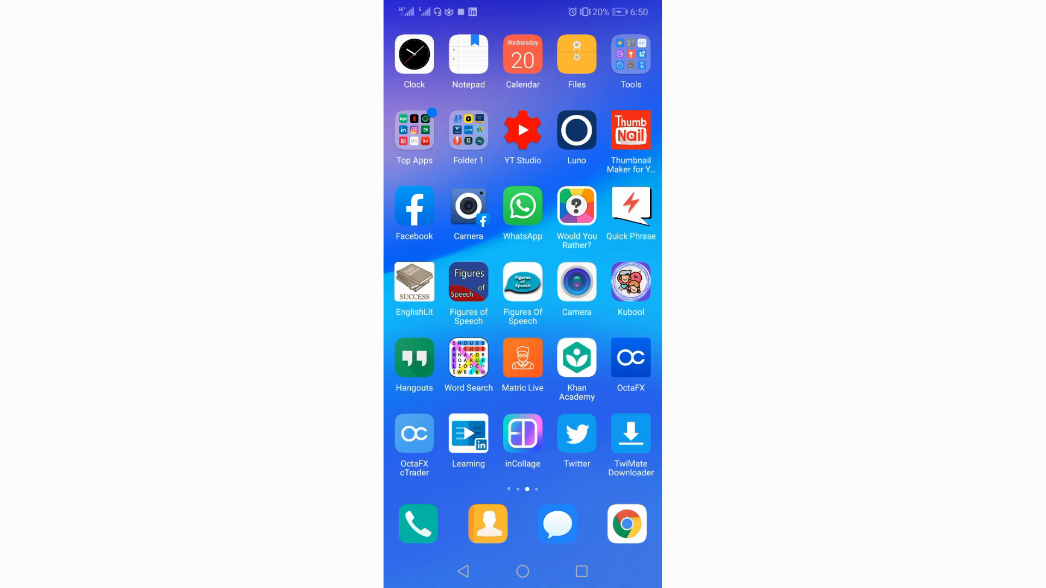
Launch 22seven to its demo accounts overview with net value 499,266
{"action": "left_click", "coordinate": [414, 130]}
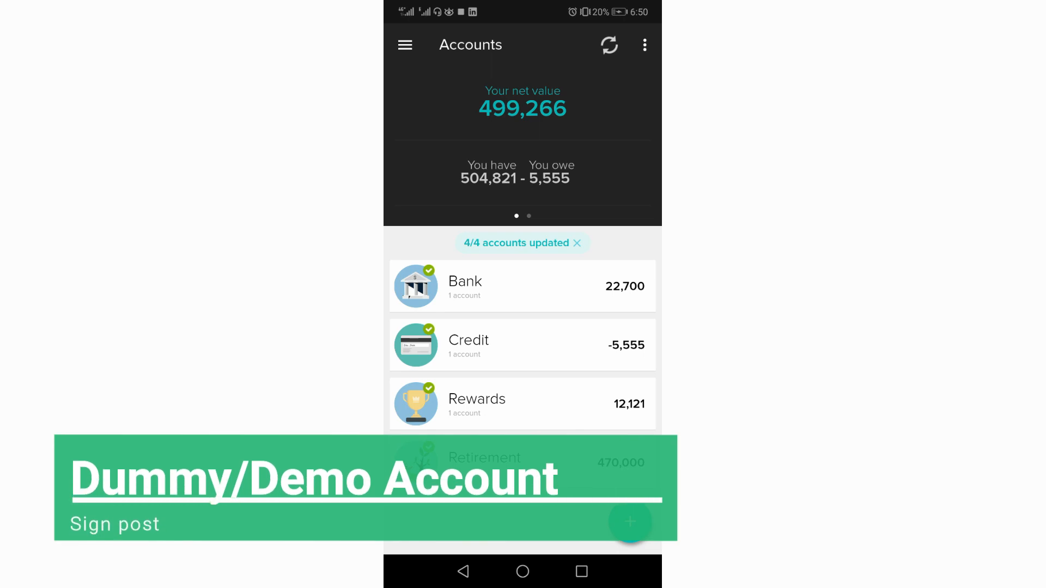
Expand and collapse the Bank and Retirement groups, leaving Rewards showing its 12,121 demo account
{"action": "left_click", "coordinate": [522, 286]}
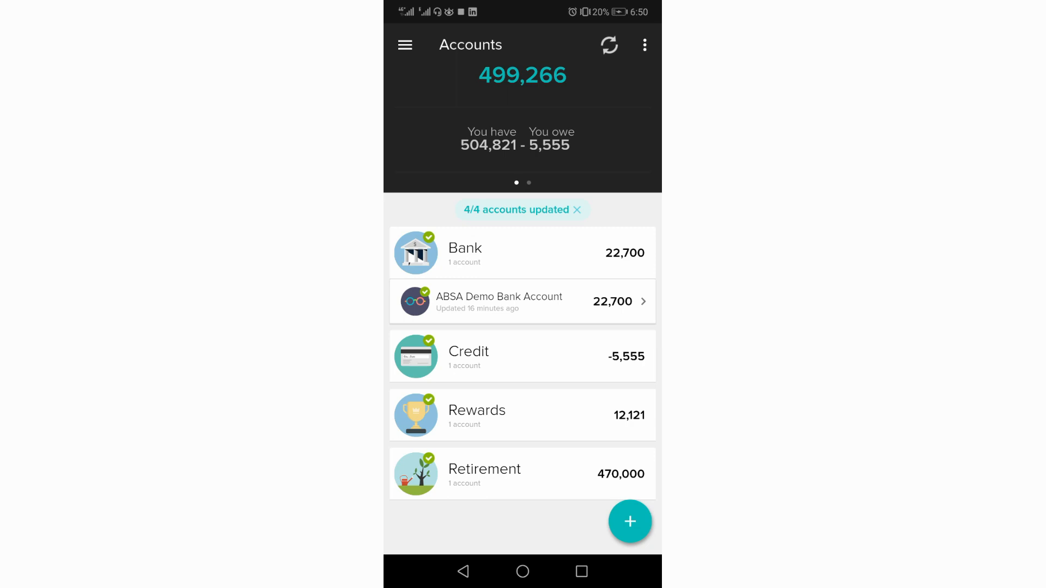
{"action": "left_click", "coordinate": [578, 210]}
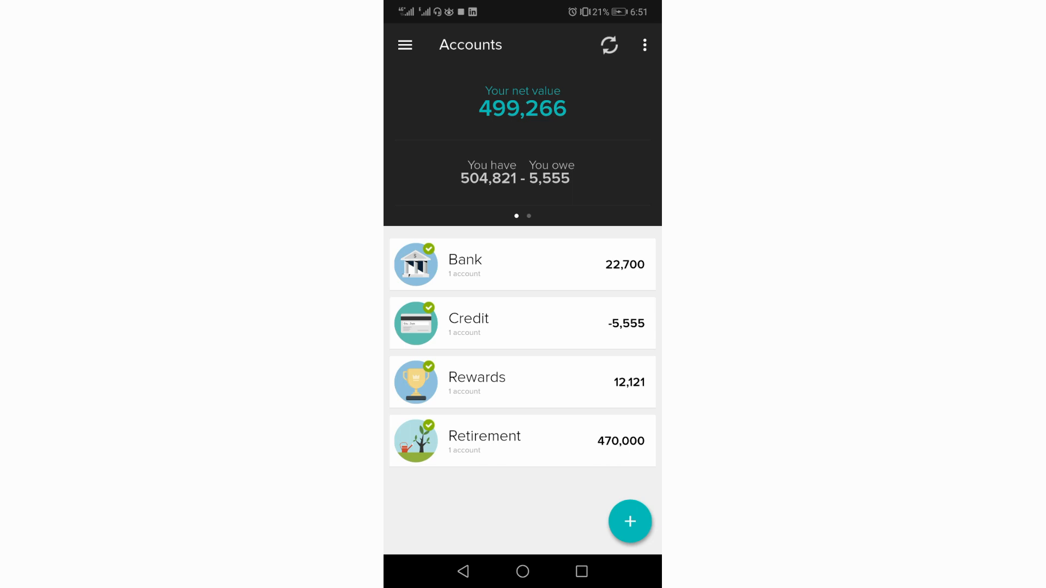
{"action": "left_click", "coordinate": [522, 322]}
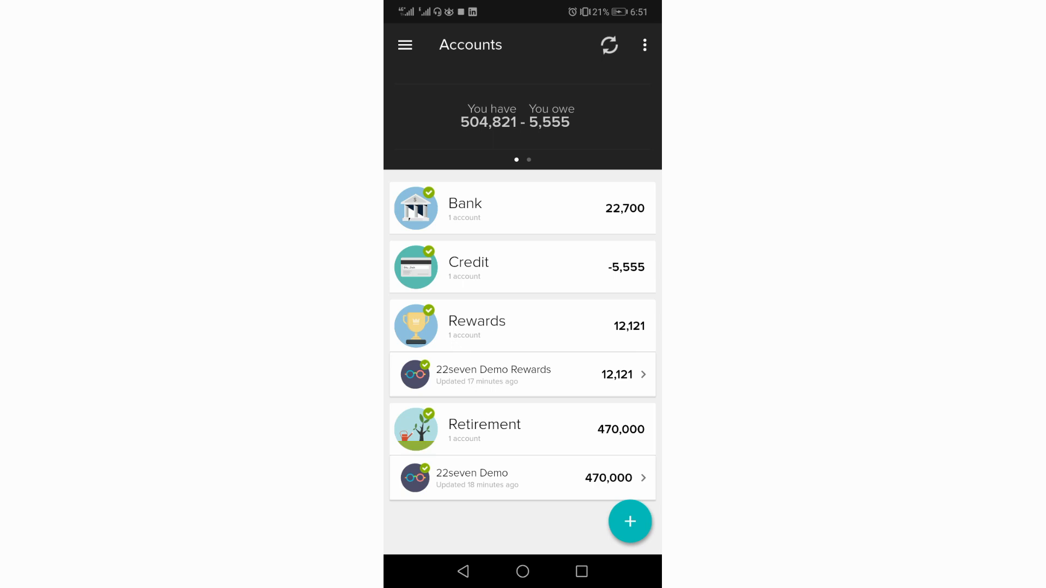
{"action": "left_click", "coordinate": [501, 431]}
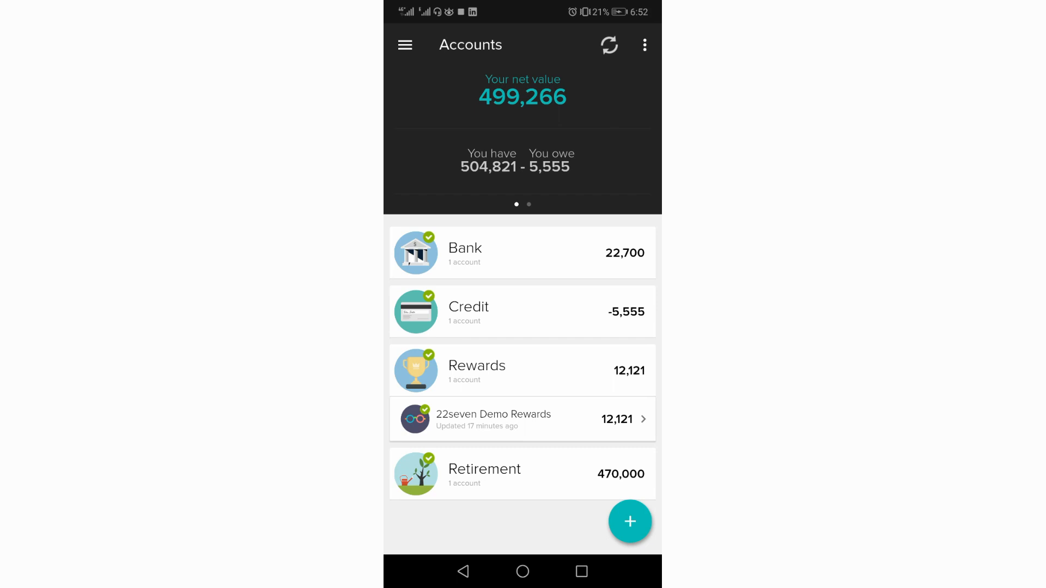
Start adding an account and scroll the Link an account provider list from Investec downward
{"action": "left_click", "coordinate": [630, 521]}
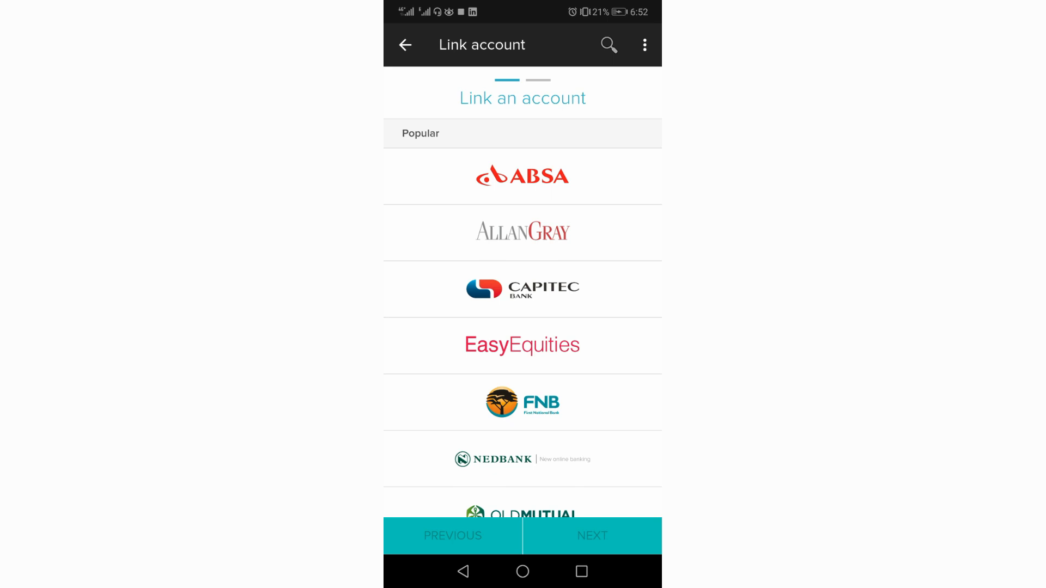
{"action": "scroll", "scroll_direction": "down", "scroll_amount": 3}
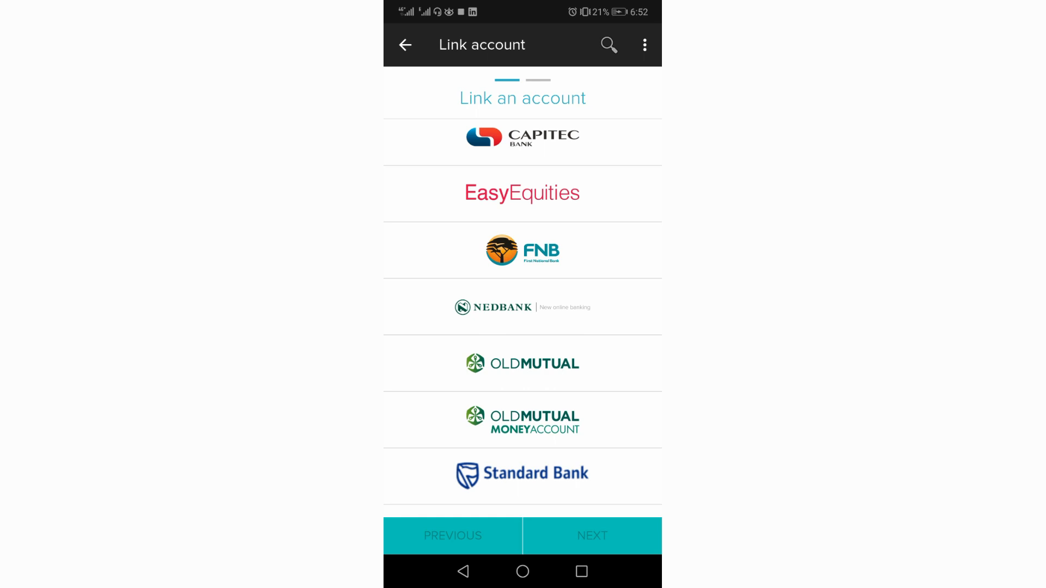
{"action": "scroll", "scroll_direction": "down", "scroll_amount": 3}
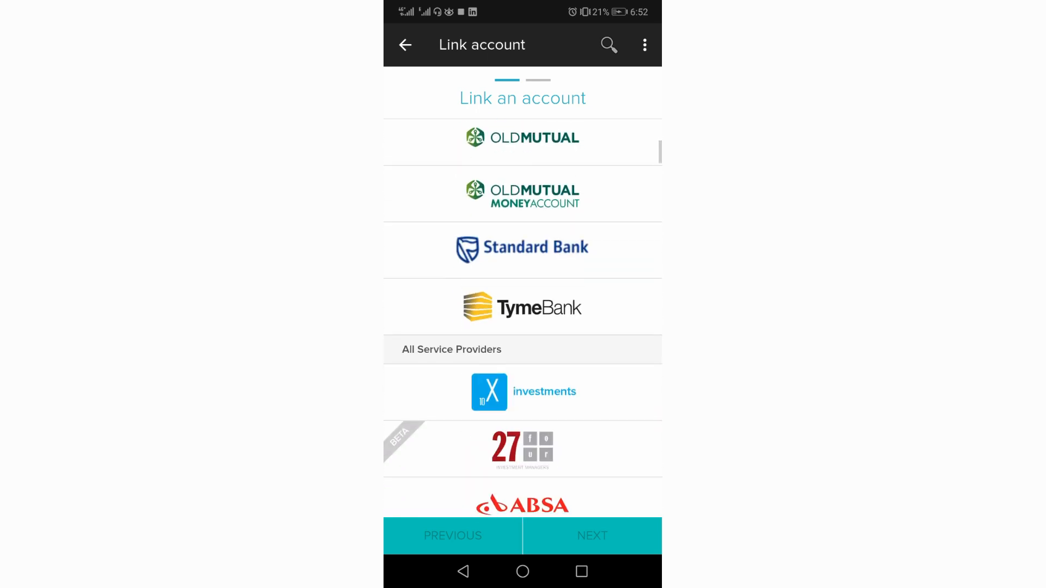
{"action": "scroll", "scroll_direction": "down", "scroll_amount": 3}
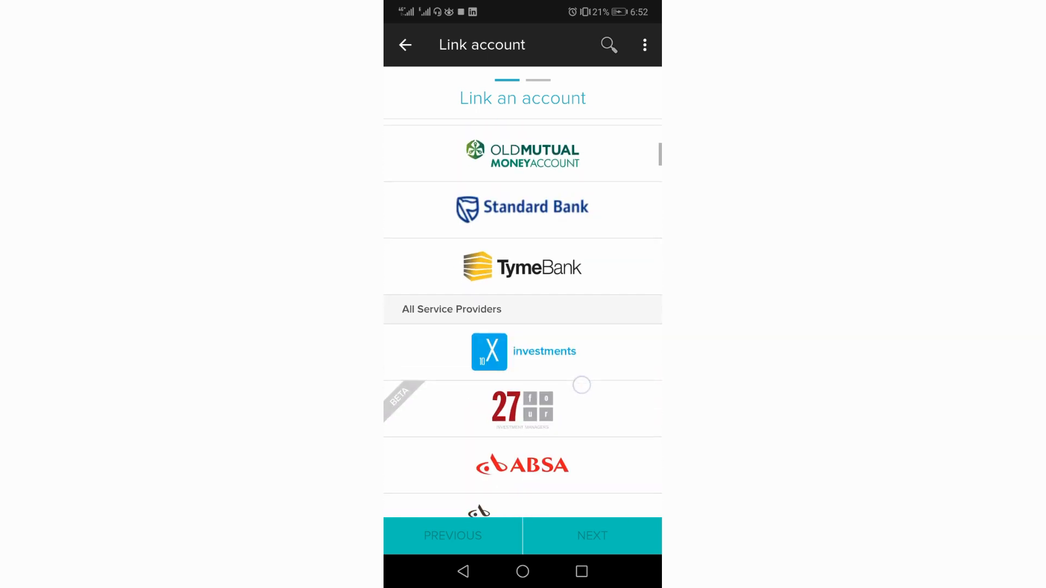
{"action": "scroll", "scroll_direction": "down", "scroll_amount": 3}
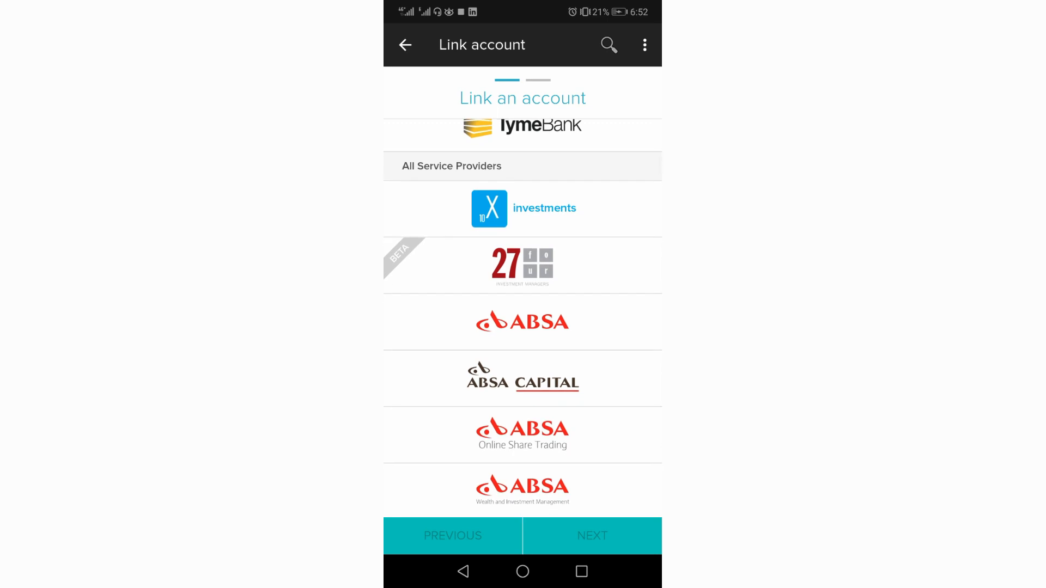
{"action": "scroll", "scroll_direction": "down", "scroll_amount": 3}
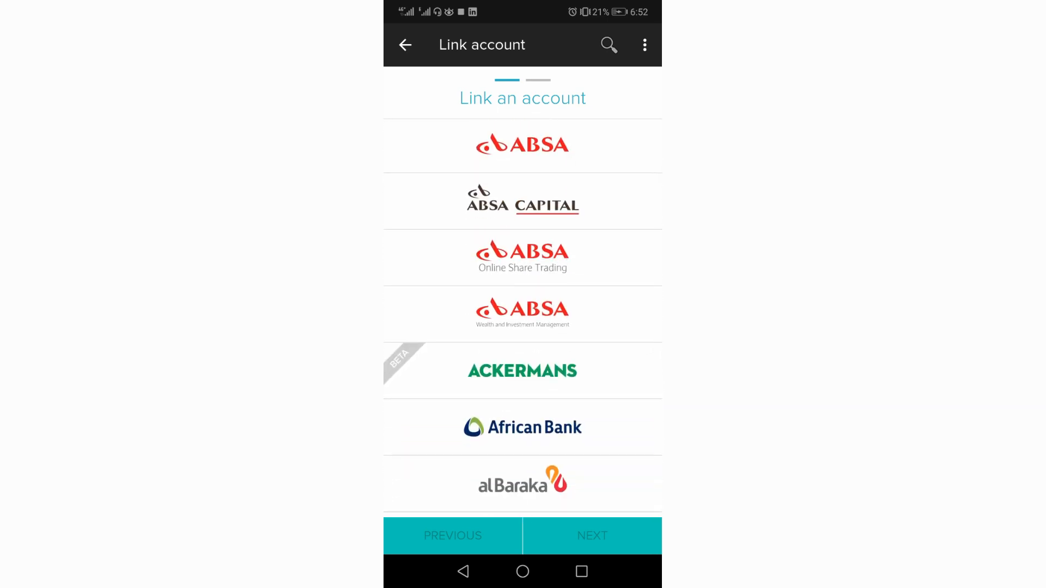
{"action": "scroll", "scroll_direction": "down", "scroll_amount": 3}
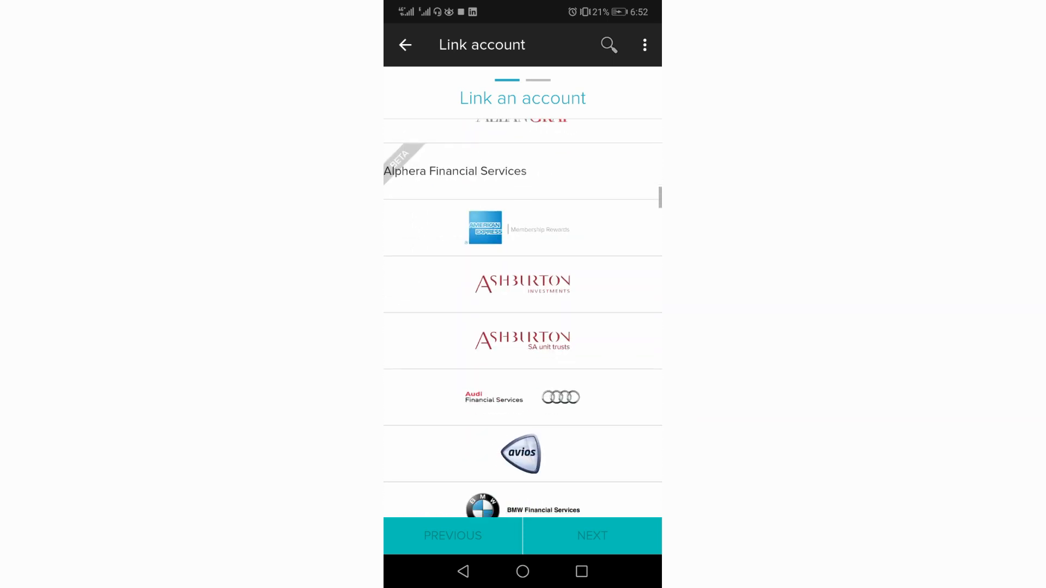
{"action": "scroll", "scroll_direction": "down", "scroll_amount": 3}
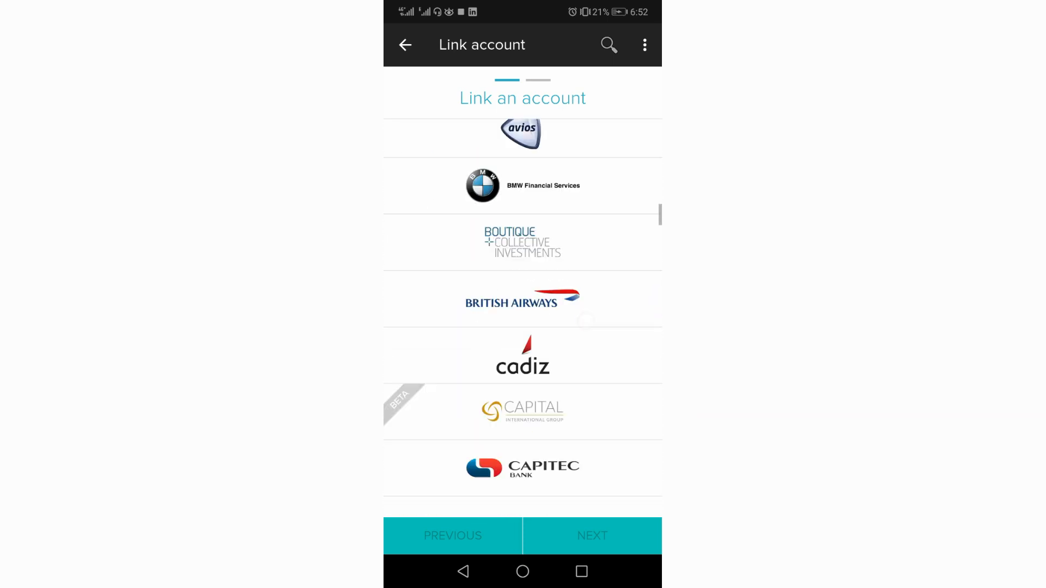
{"action": "scroll", "scroll_direction": "down", "scroll_amount": 3}
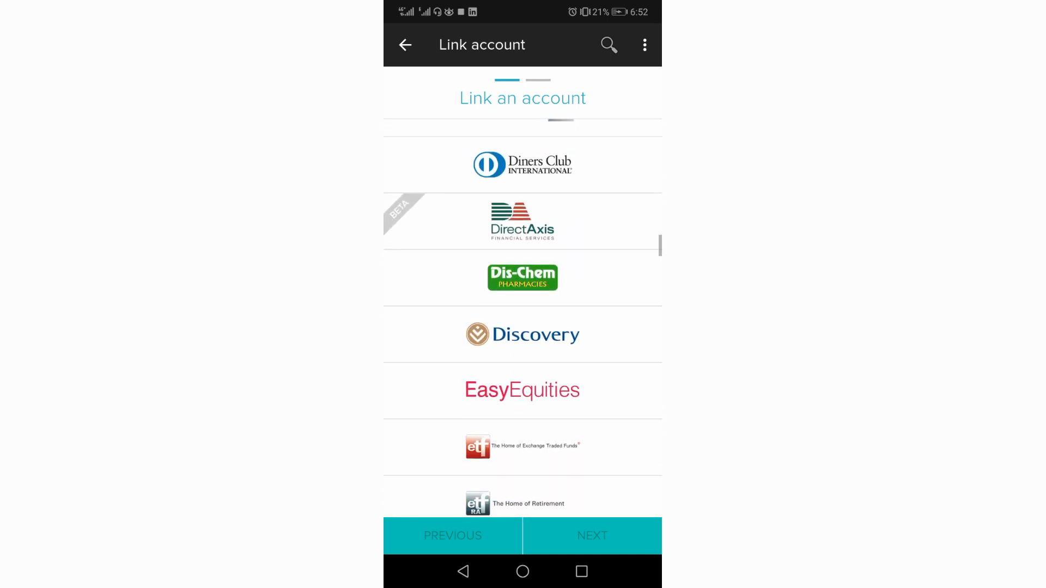
{"action": "scroll", "scroll_direction": "down", "scroll_amount": 3}
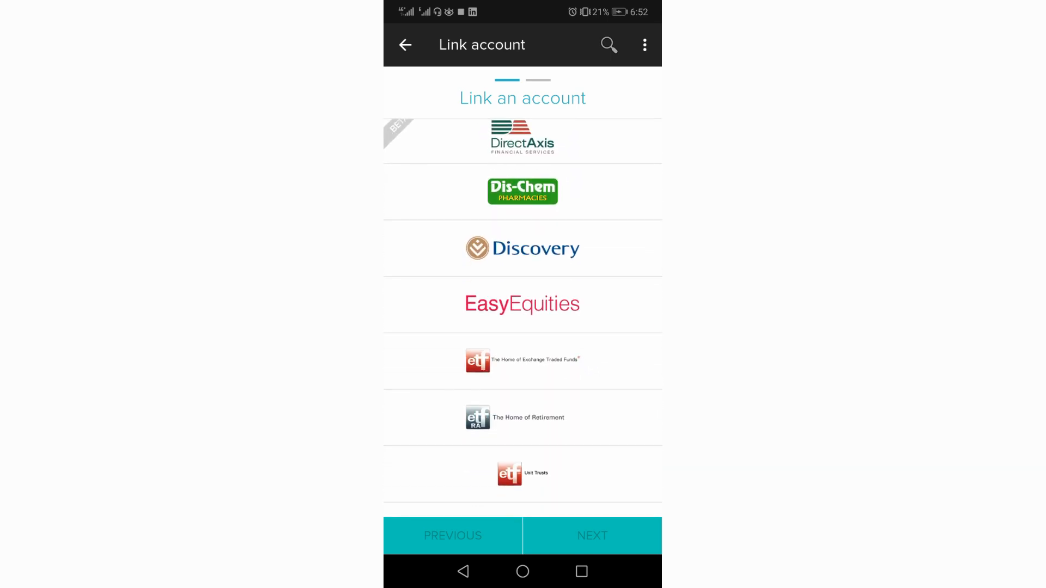
{"action": "scroll", "scroll_direction": "down", "scroll_amount": 3}
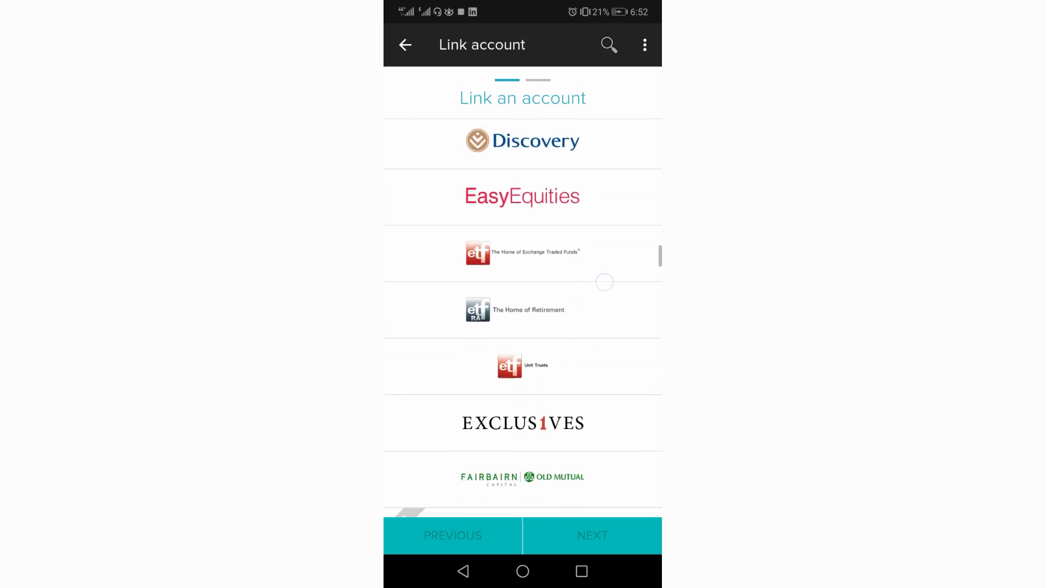
{"action": "scroll", "scroll_direction": "down", "scroll_amount": 3}
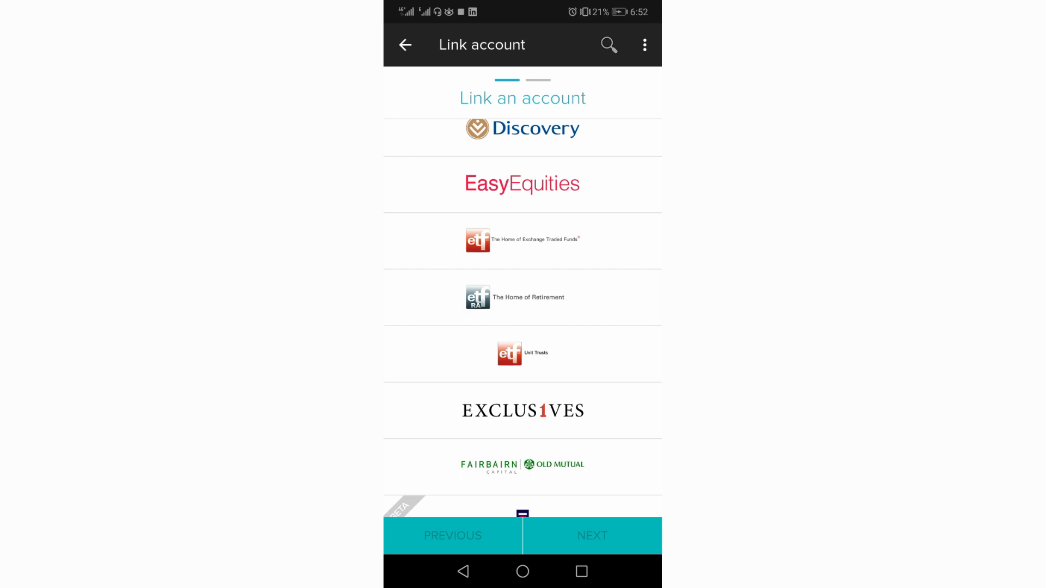
Continue down the provider list until TymeBank and Virgin Money come into view
{"action": "left_click", "coordinate": [580, 371]}
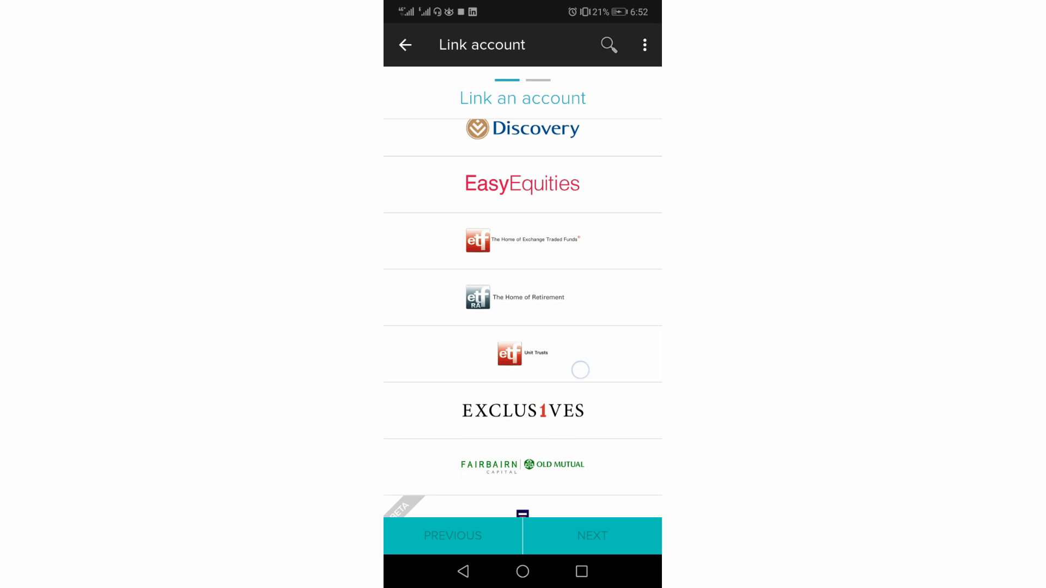
{"action": "scroll", "scroll_direction": "down", "scroll_amount": 3}
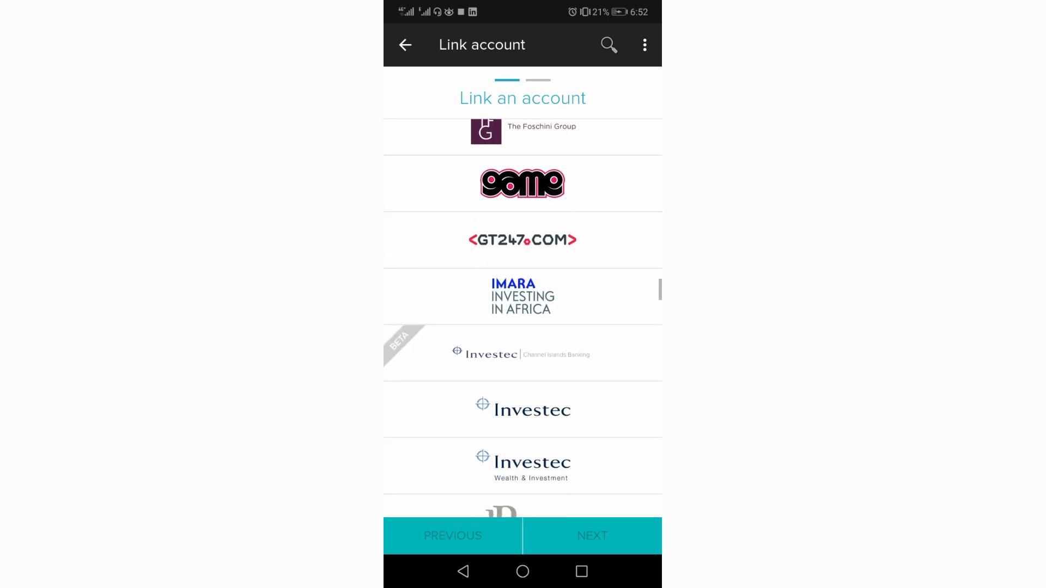
{"action": "scroll", "scroll_direction": "down", "scroll_amount": 3}
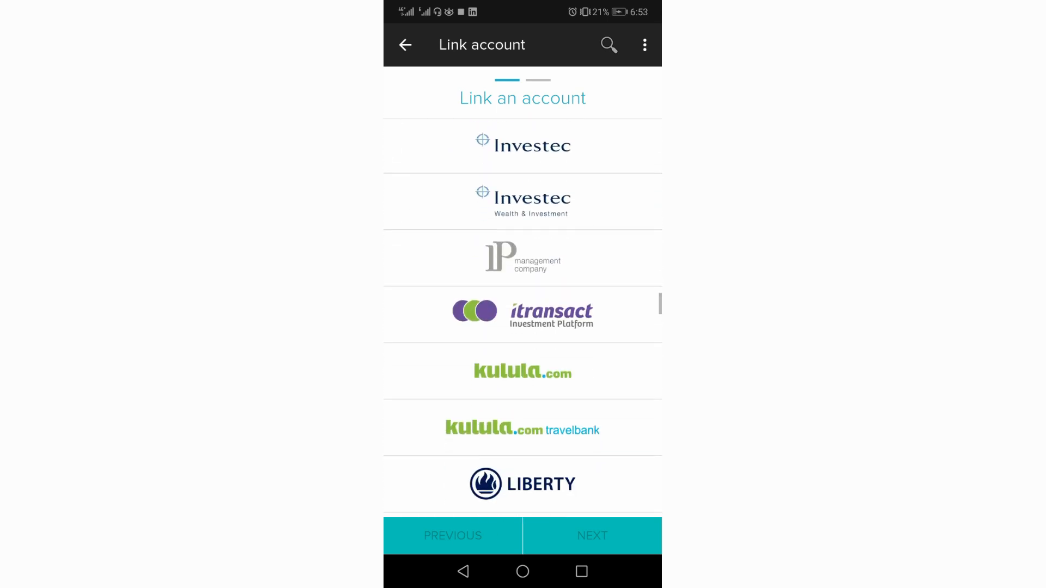
{"action": "scroll", "scroll_direction": "down", "scroll_amount": 3}
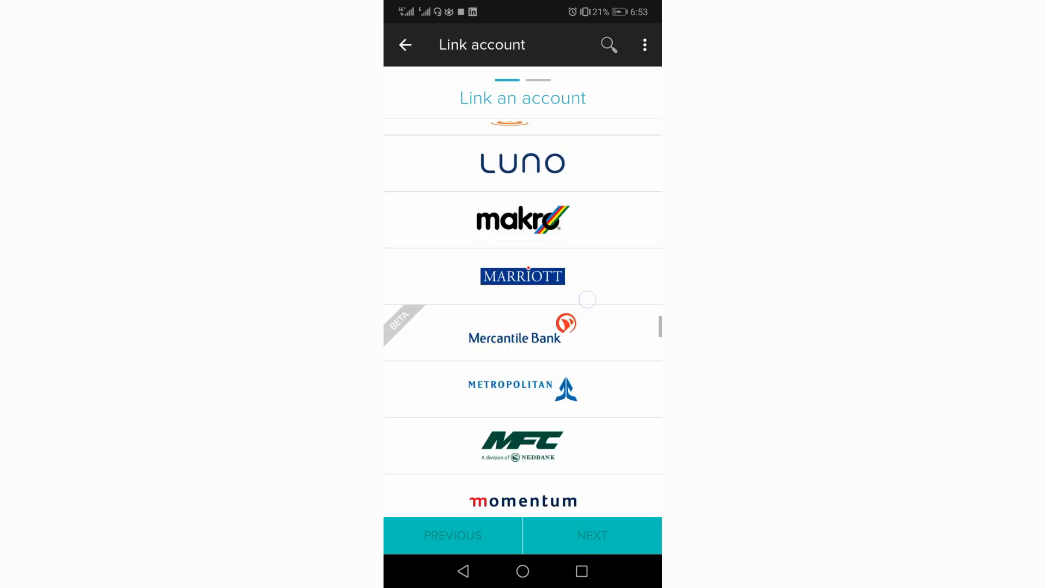
{"action": "scroll", "scroll_direction": "down", "scroll_amount": 3}
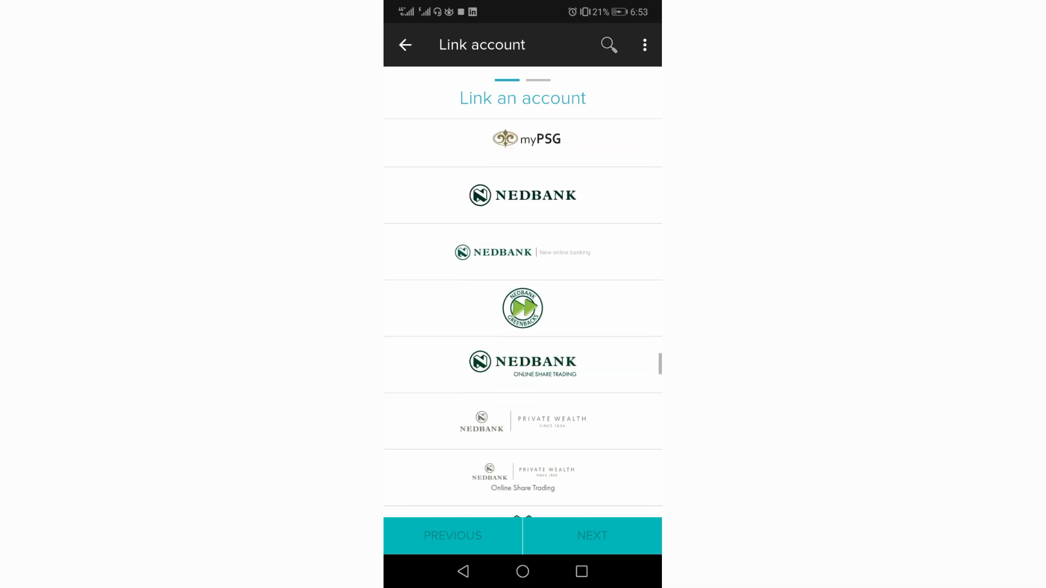
{"action": "scroll", "scroll_direction": "down", "scroll_amount": 3}
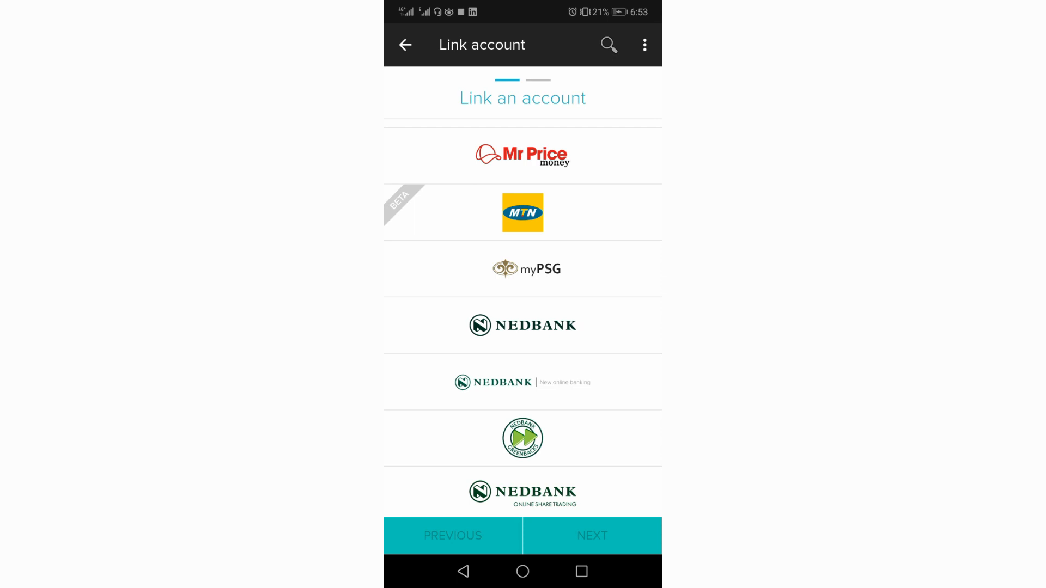
{"action": "scroll", "scroll_direction": "down", "scroll_amount": 3}
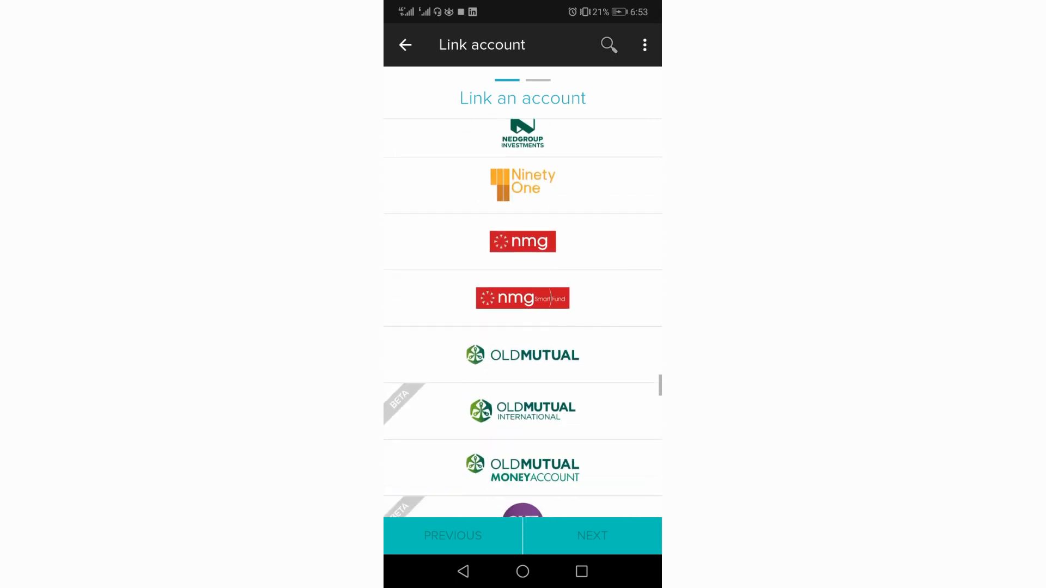
{"action": "scroll", "scroll_direction": "down", "scroll_amount": 3}
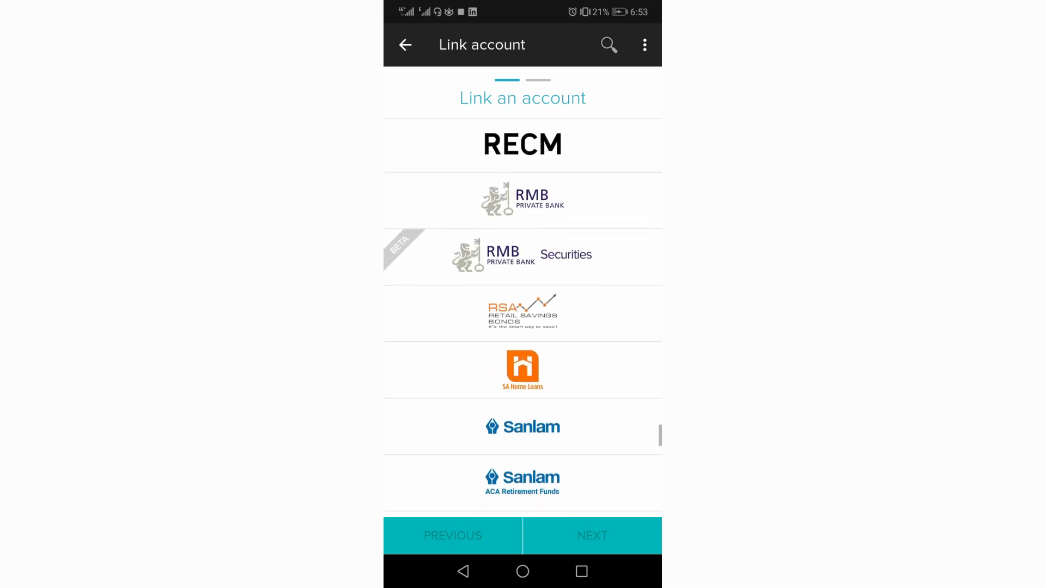
{"action": "scroll", "scroll_direction": "down", "scroll_amount": 3}
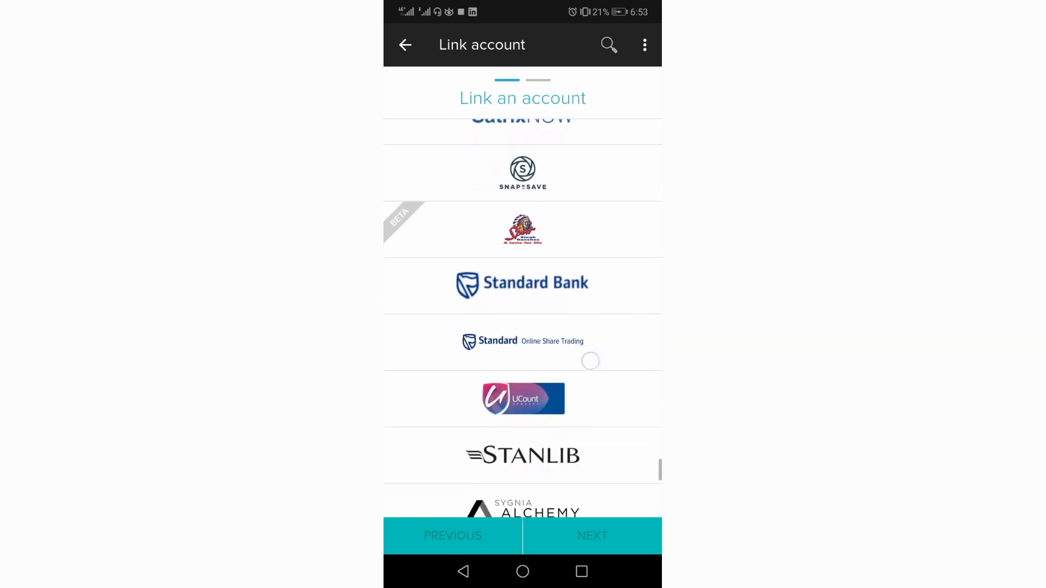
{"action": "scroll", "scroll_direction": "down", "scroll_amount": 3}
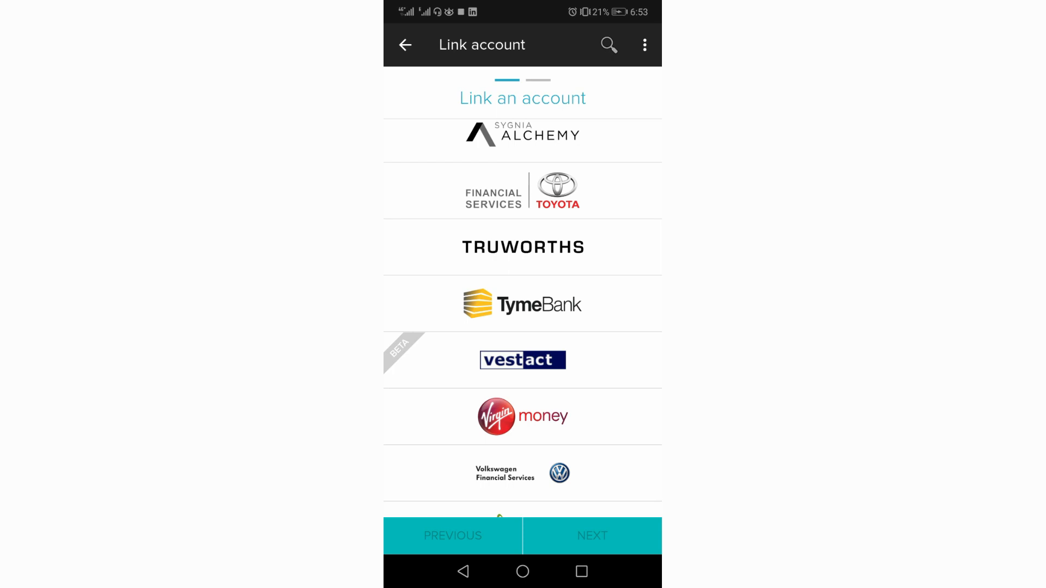
Choose TymeBank, enter the ID number and password, and proceed to Check your details
{"action": "left_click", "coordinate": [523, 303]}
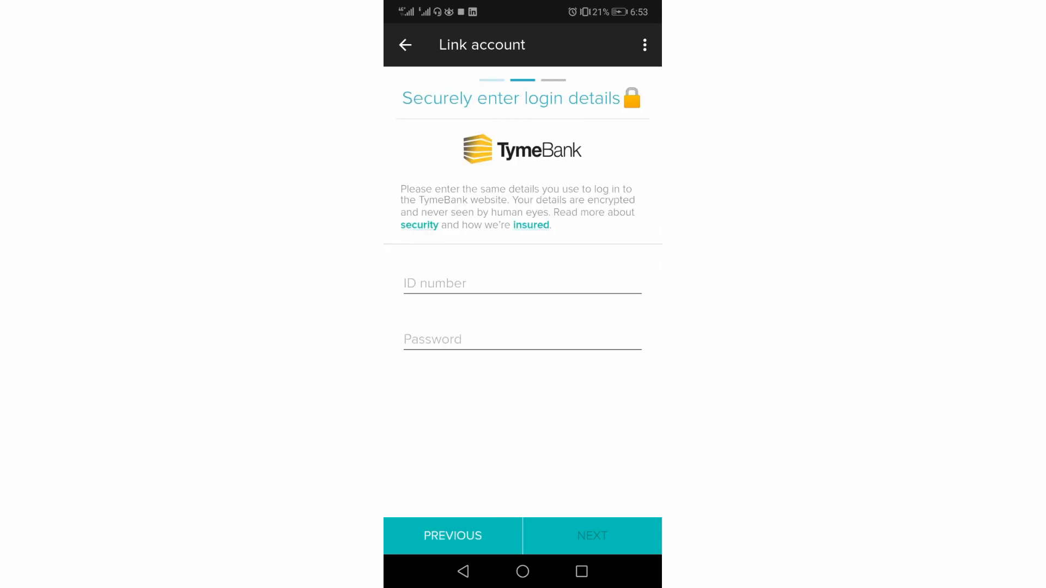
{"action": "left_click", "coordinate": [521, 283]}
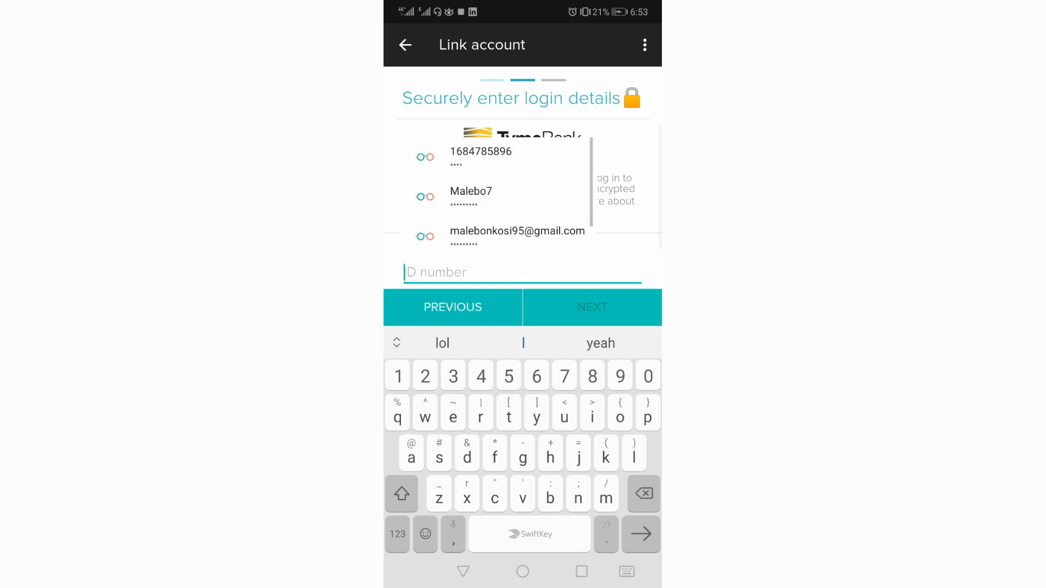
{"action": "type", "text": "950123"}
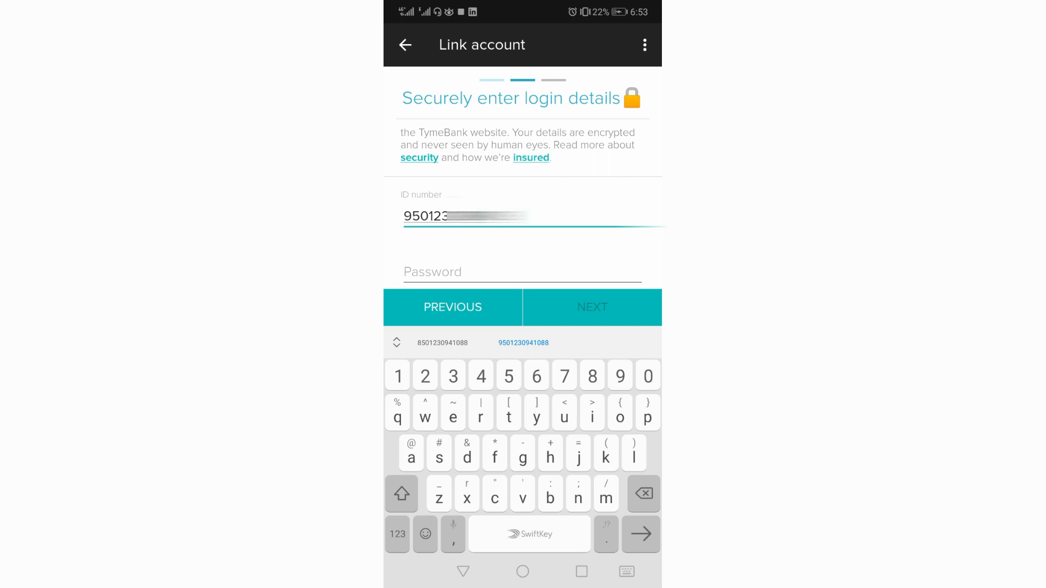
{"action": "left_click", "coordinate": [523, 272]}
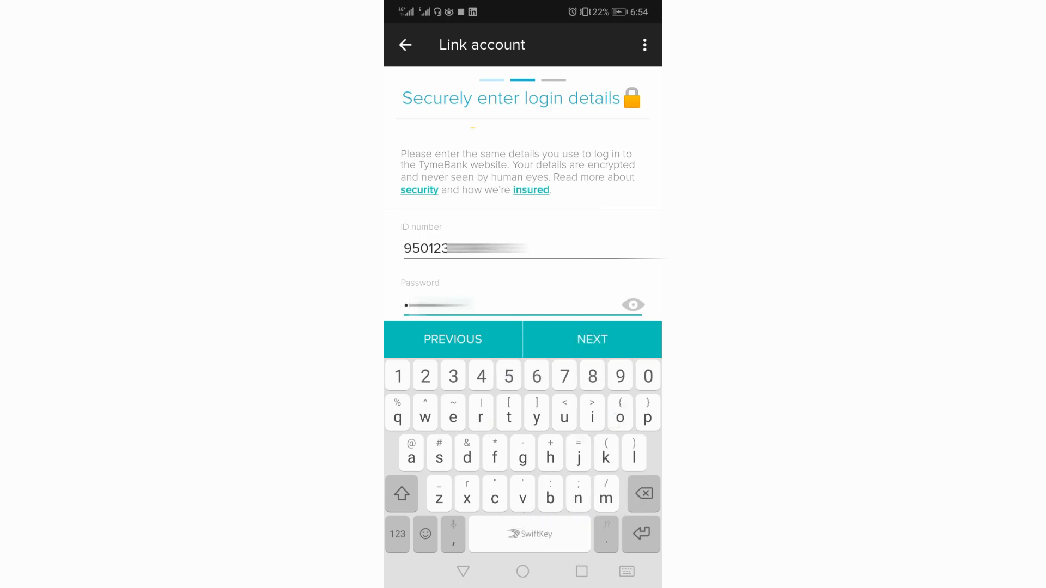
{"action": "left_click", "coordinate": [593, 340]}
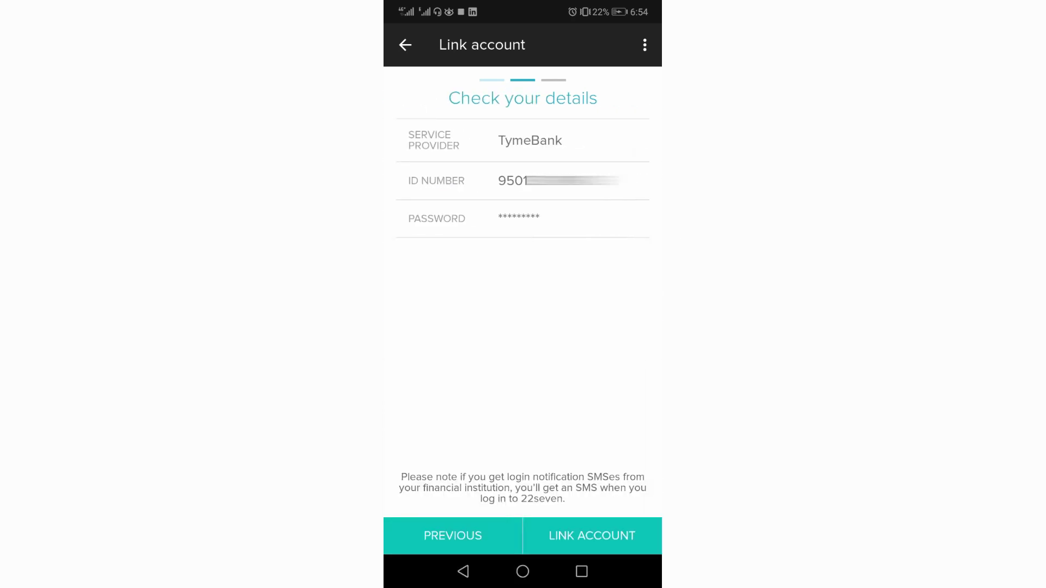
Submit the TymeBank link, dismiss the SMS notice, and reopen the provider list to link another account
{"action": "left_click", "coordinate": [592, 535]}
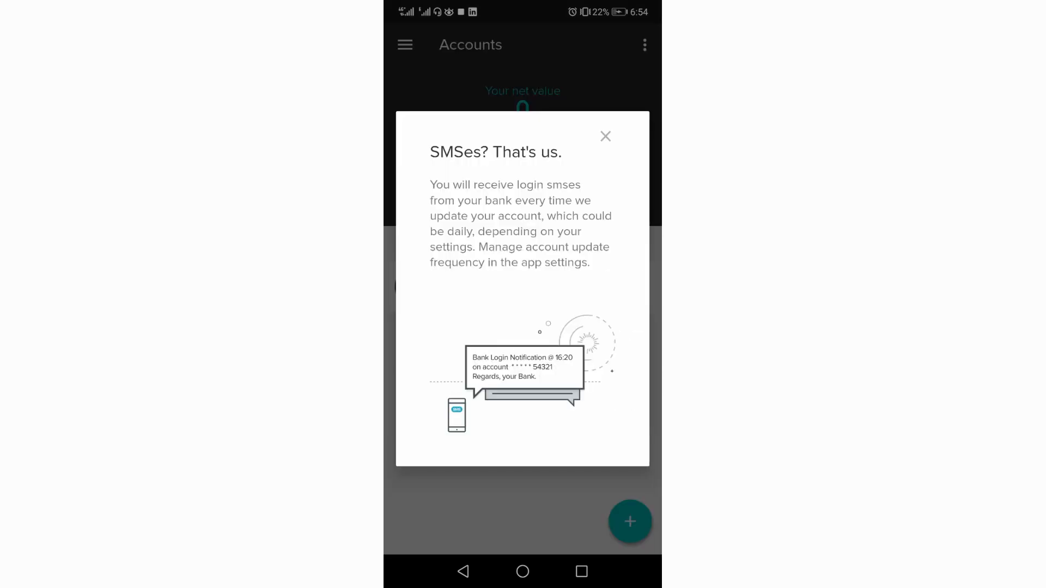
{"action": "left_click", "coordinate": [605, 136]}
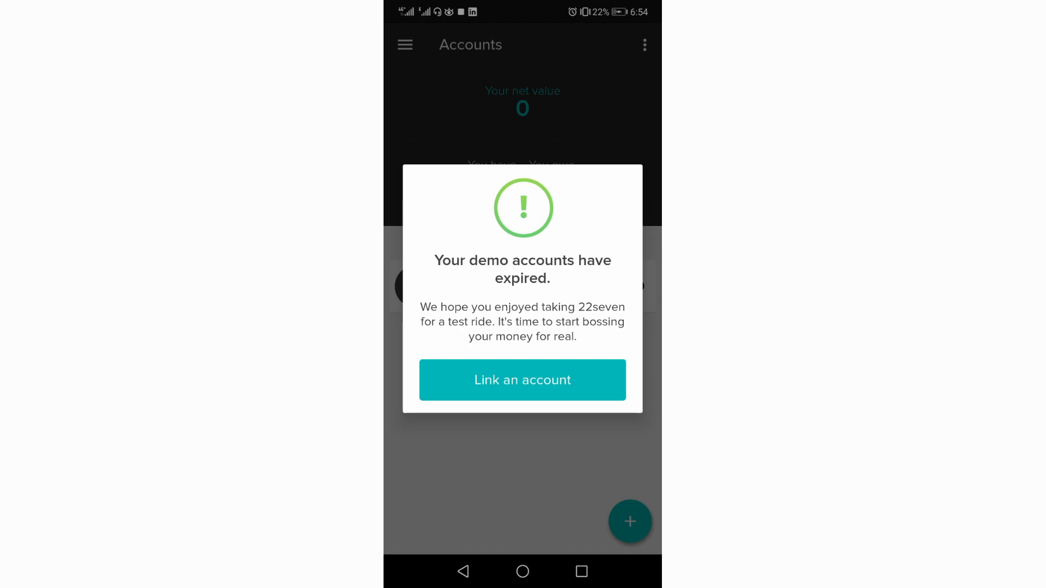
{"action": "left_click", "coordinate": [523, 379]}
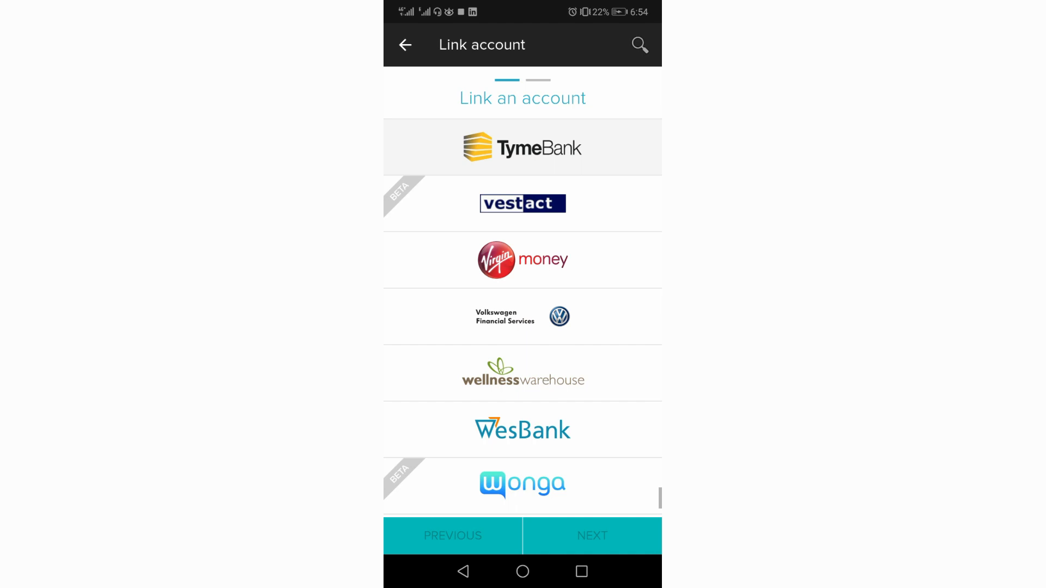
{"action": "scroll", "scroll_direction": "down", "scroll_amount": 3}
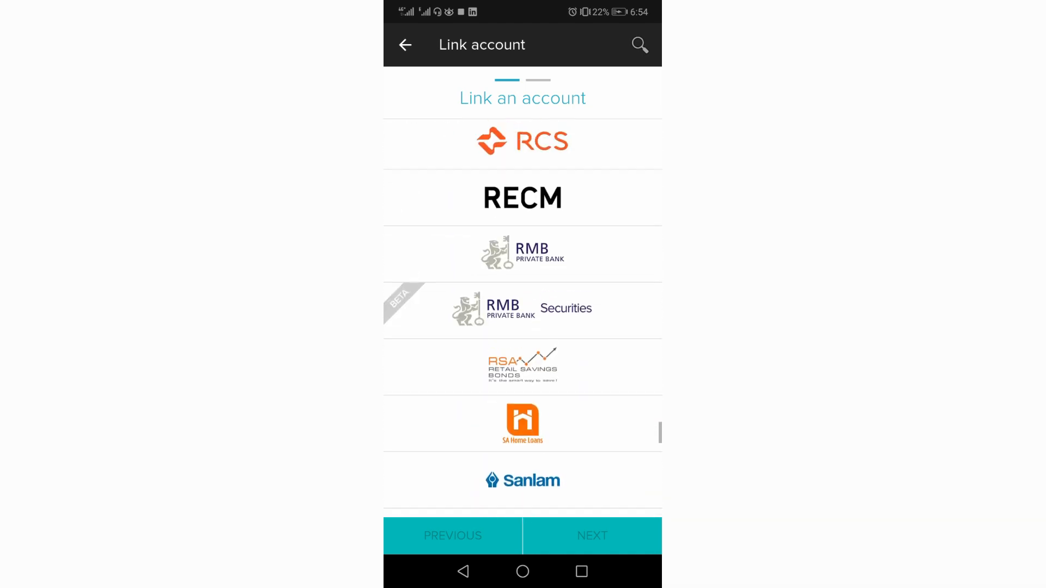
Return to Accounts showing TymeBank under Bank with net value 2,550, expanding and collapsing the Bank group
{"action": "left_click", "coordinate": [406, 45]}
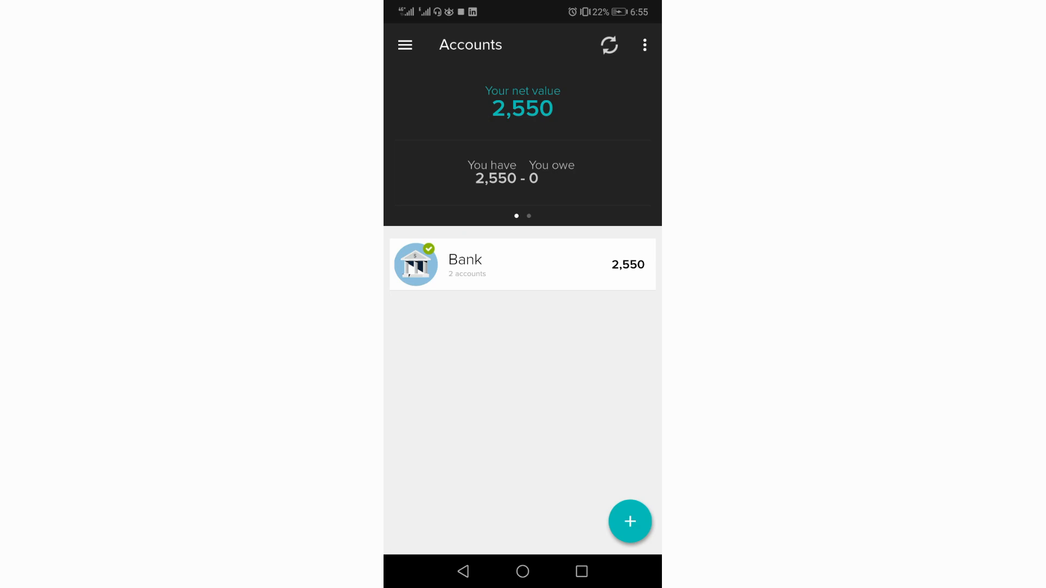
{"action": "left_click", "coordinate": [522, 264]}
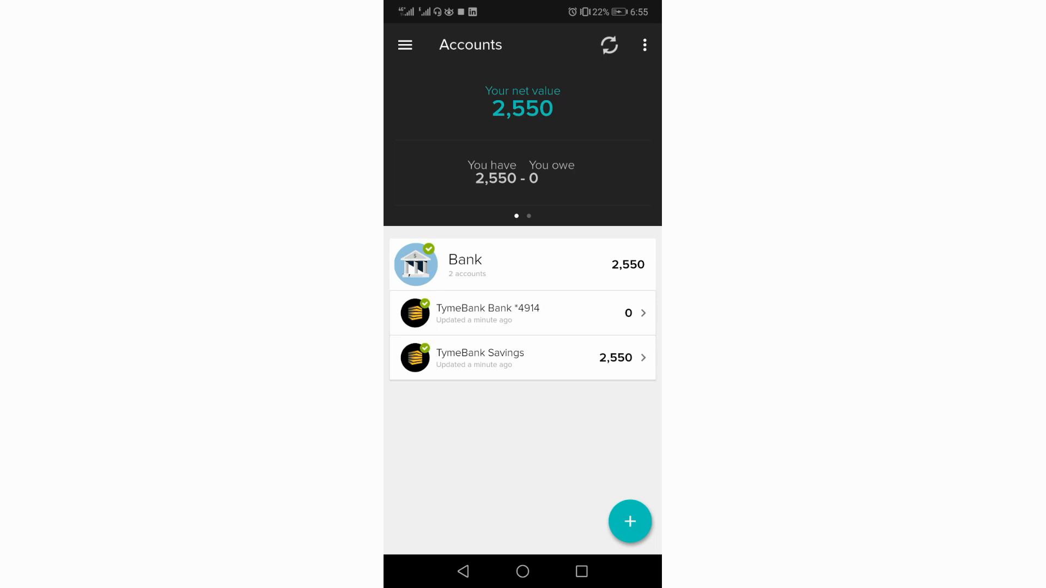
{"action": "left_click", "coordinate": [510, 313]}
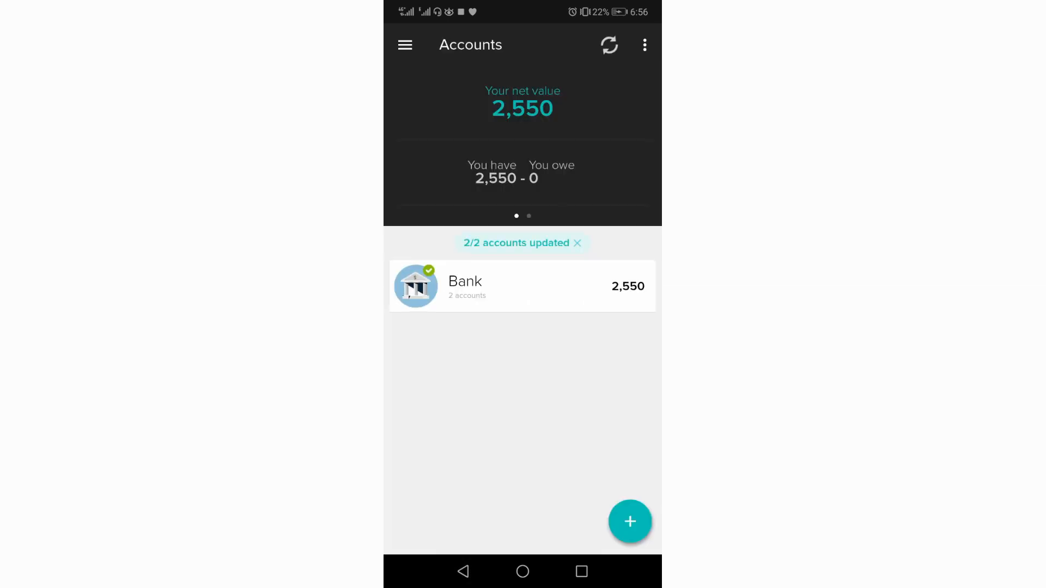
View TymeBank Savings' single 2,550.21 transfer transaction and go back to the accounts overview
{"action": "left_click", "coordinate": [522, 286]}
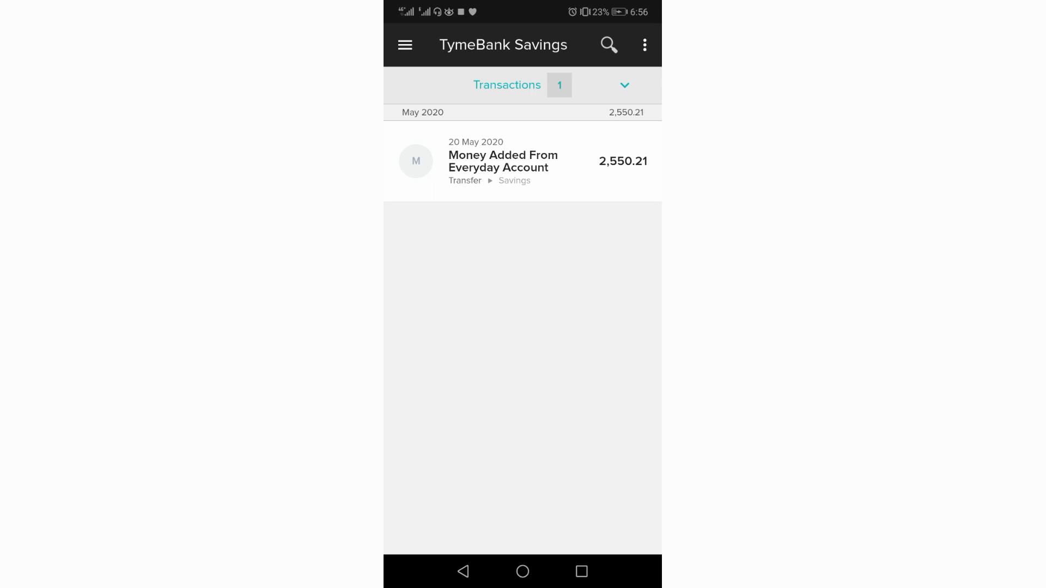
{"action": "left_click", "coordinate": [464, 574]}
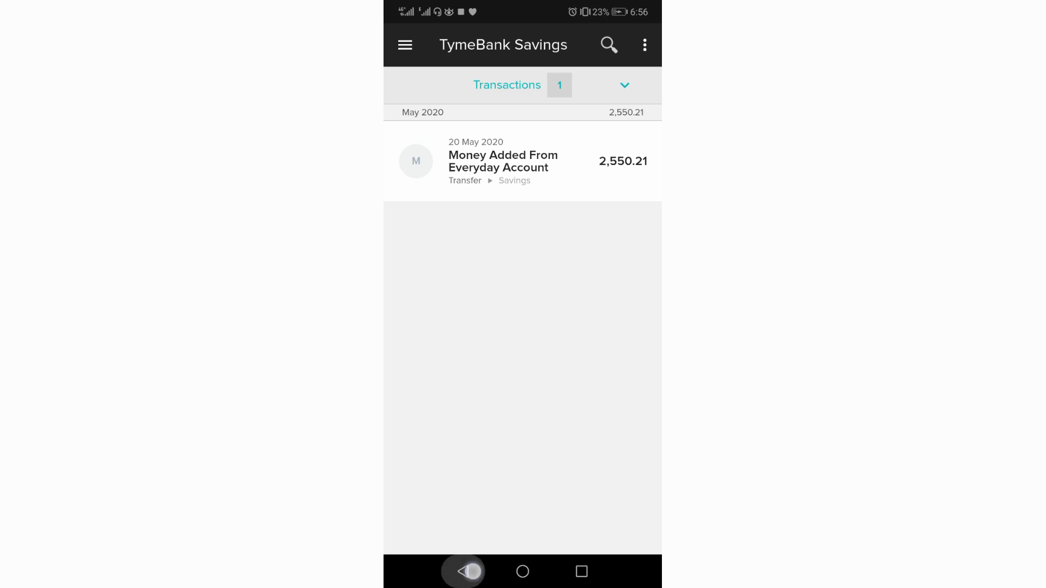
{"action": "left_click", "coordinate": [464, 571]}
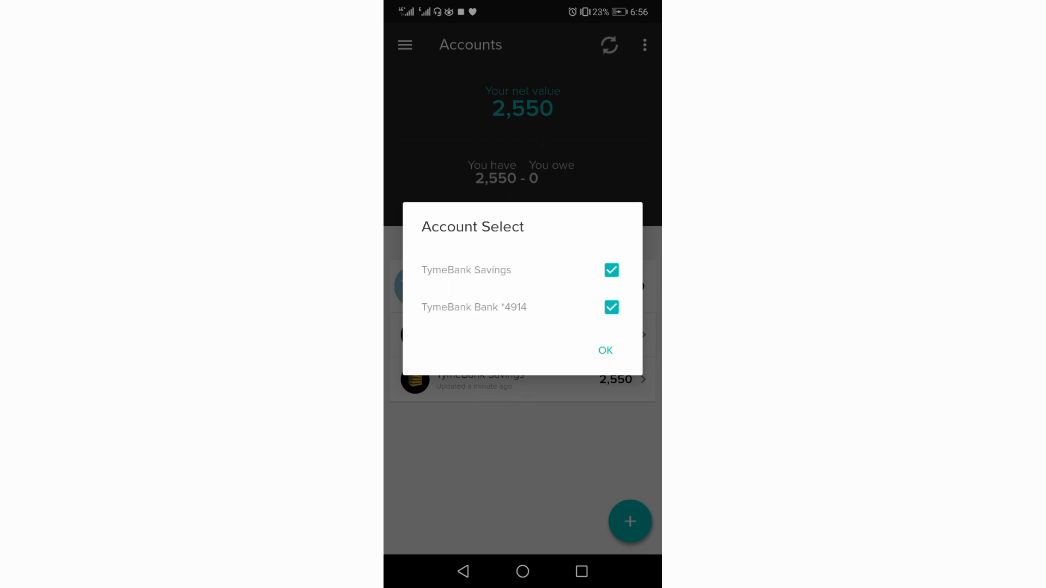
Exclude TymeBank Savings from net value, keeping TymeBank Bank *4914 included, so net value reads 0
{"action": "left_click", "coordinate": [611, 307]}
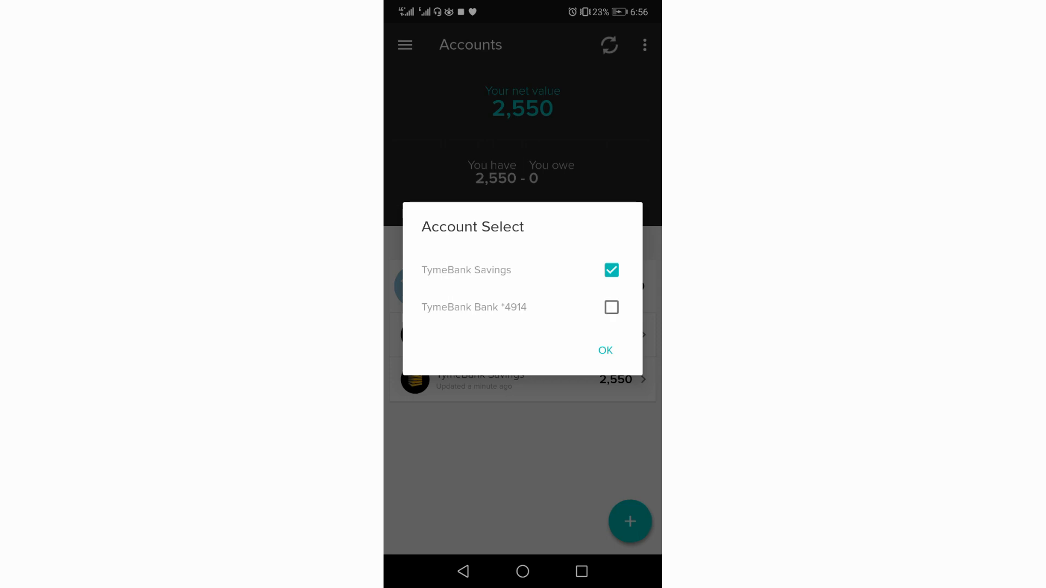
{"action": "left_click", "coordinate": [611, 308]}
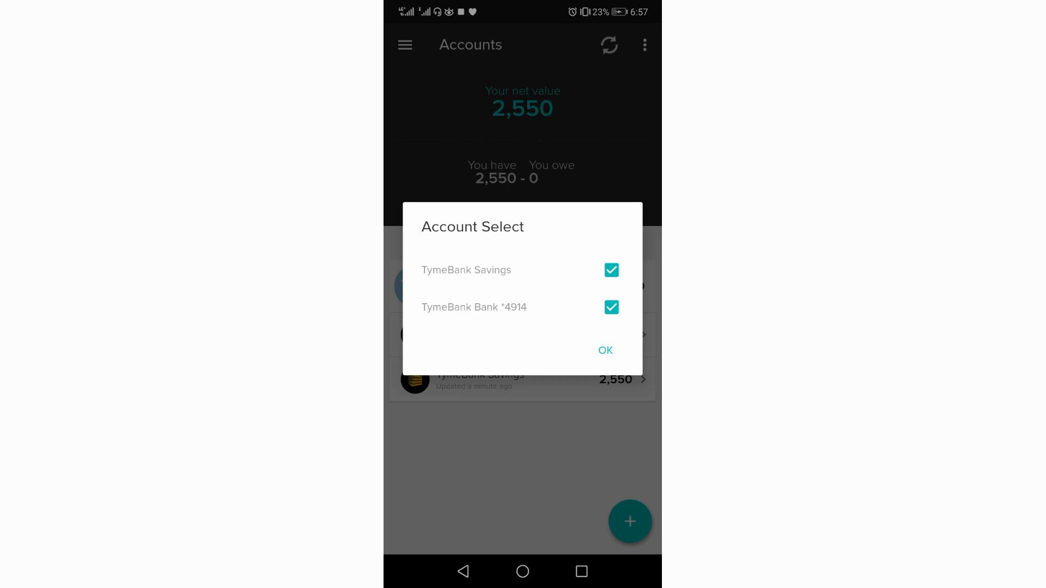
{"action": "left_click", "coordinate": [611, 270]}
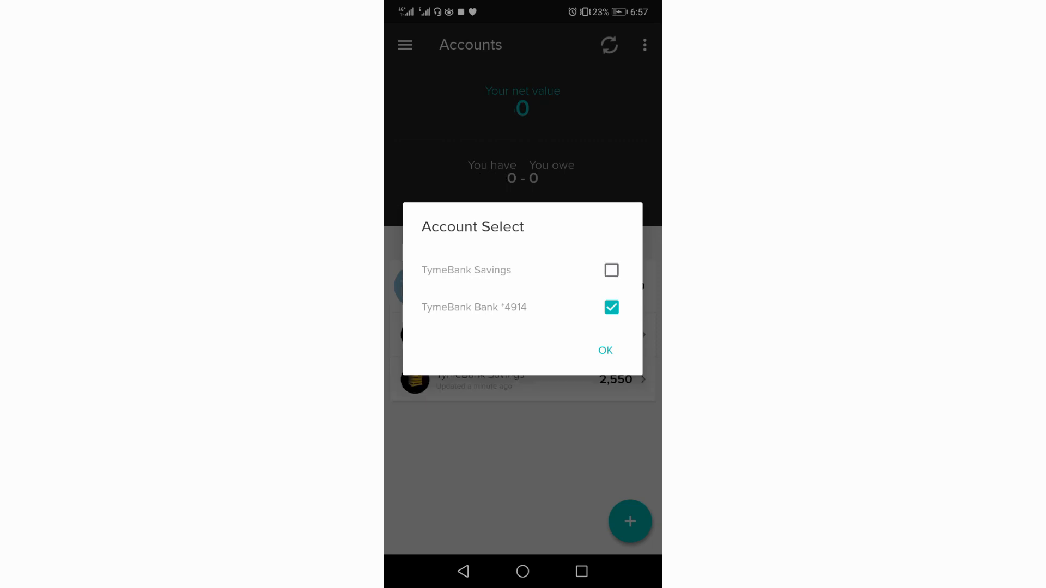
{"action": "left_click", "coordinate": [606, 351]}
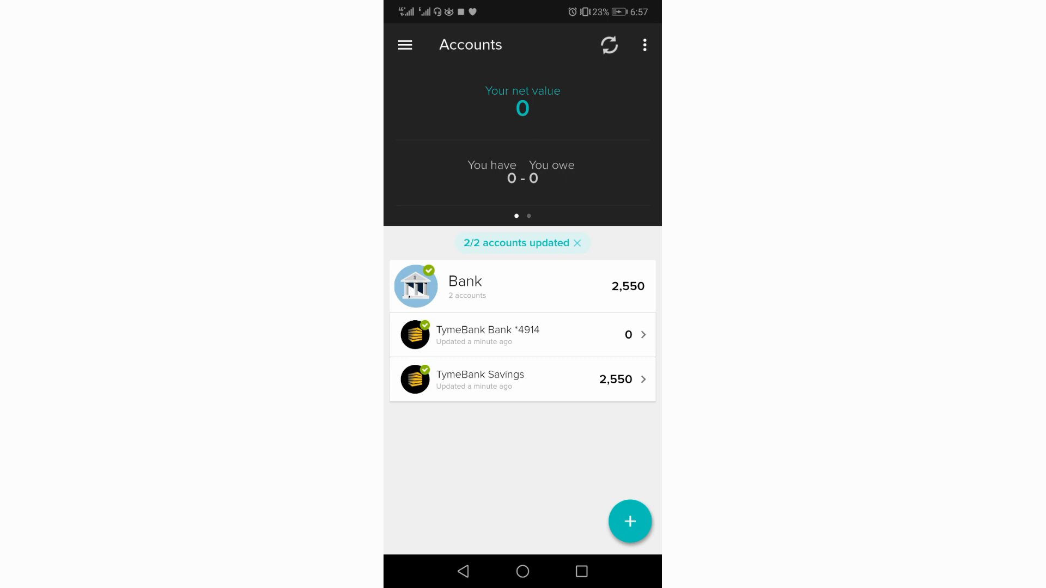
{"action": "left_click", "coordinate": [522, 335]}
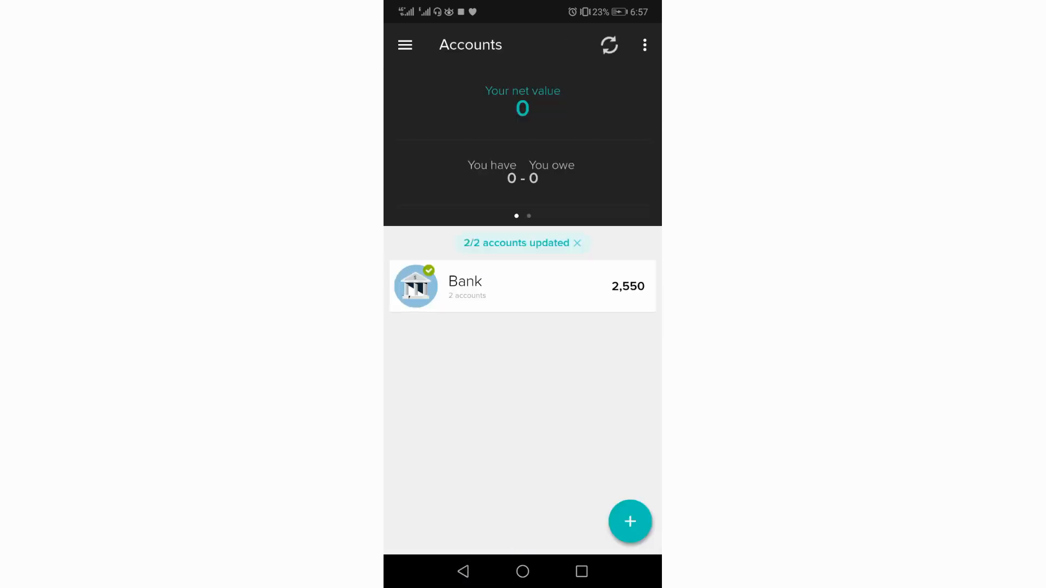
Create a manual Cryptocurrency account named Luno Wallet and bring up the Select coins list
{"action": "left_click", "coordinate": [630, 521]}
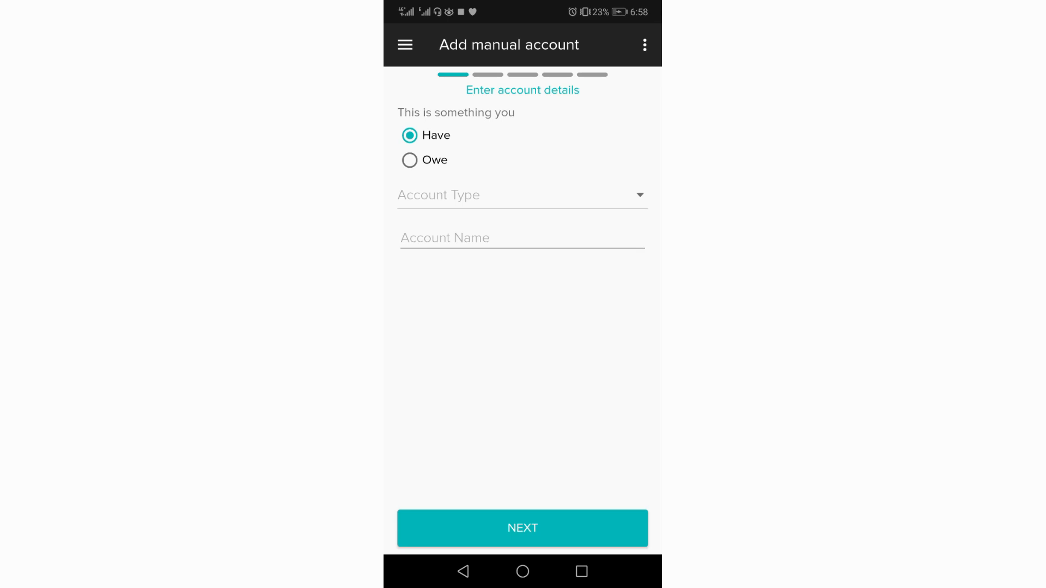
{"action": "left_click", "coordinate": [522, 195]}
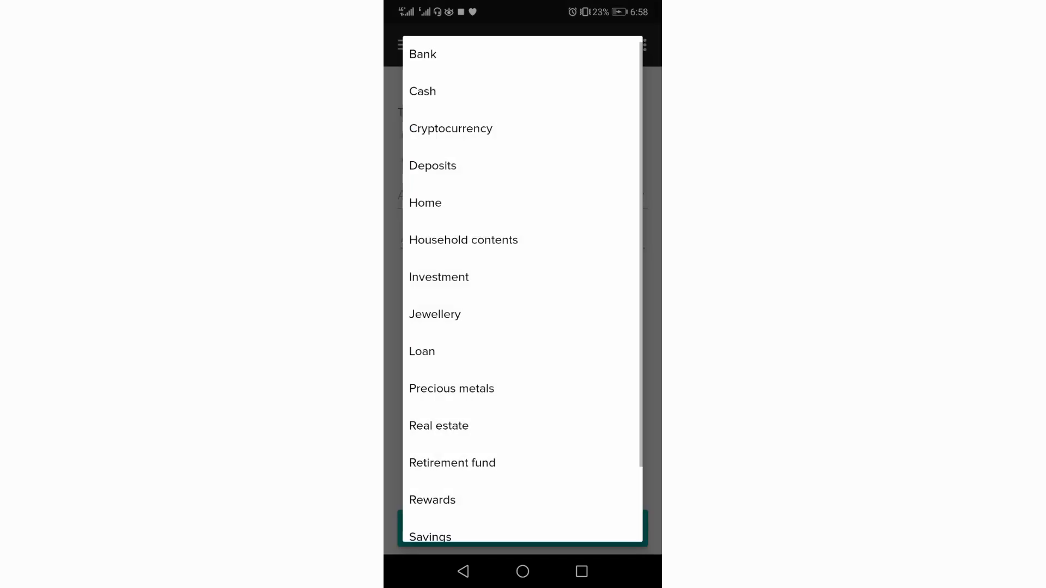
{"action": "left_click", "coordinate": [451, 129]}
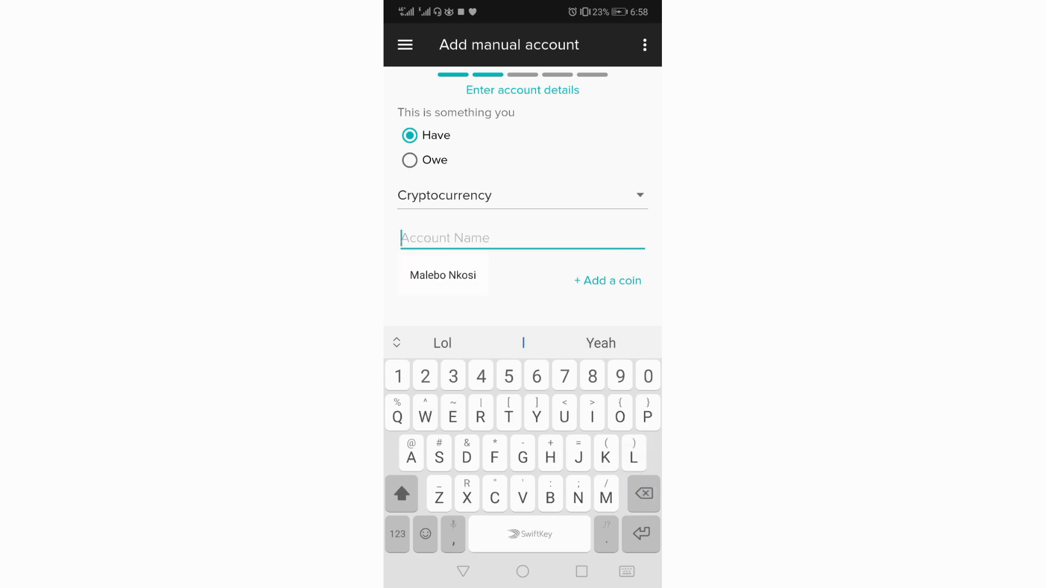
{"action": "type", "text": "Luno Wallet"}
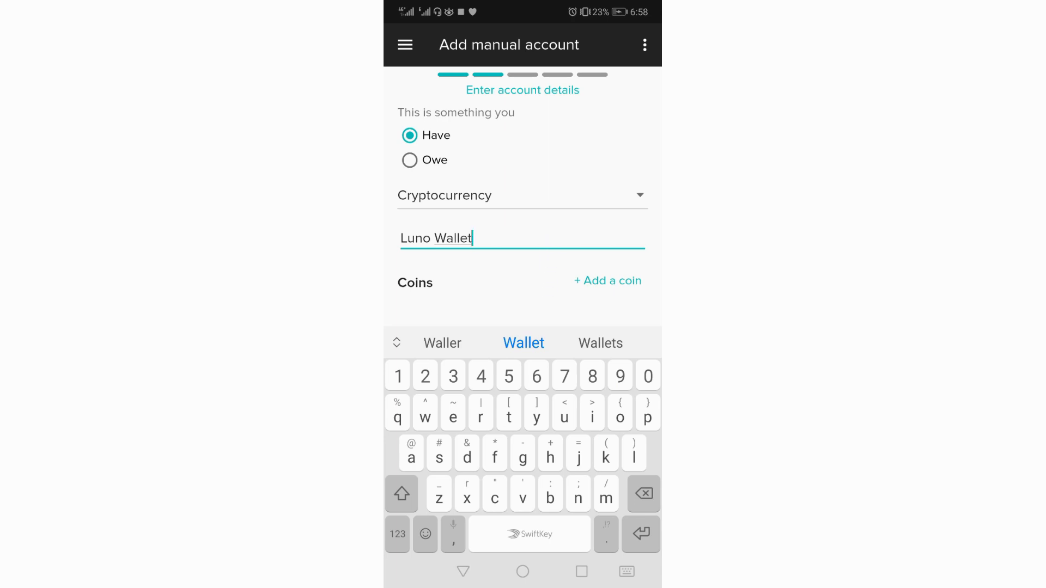
{"action": "left_click", "coordinate": [608, 281]}
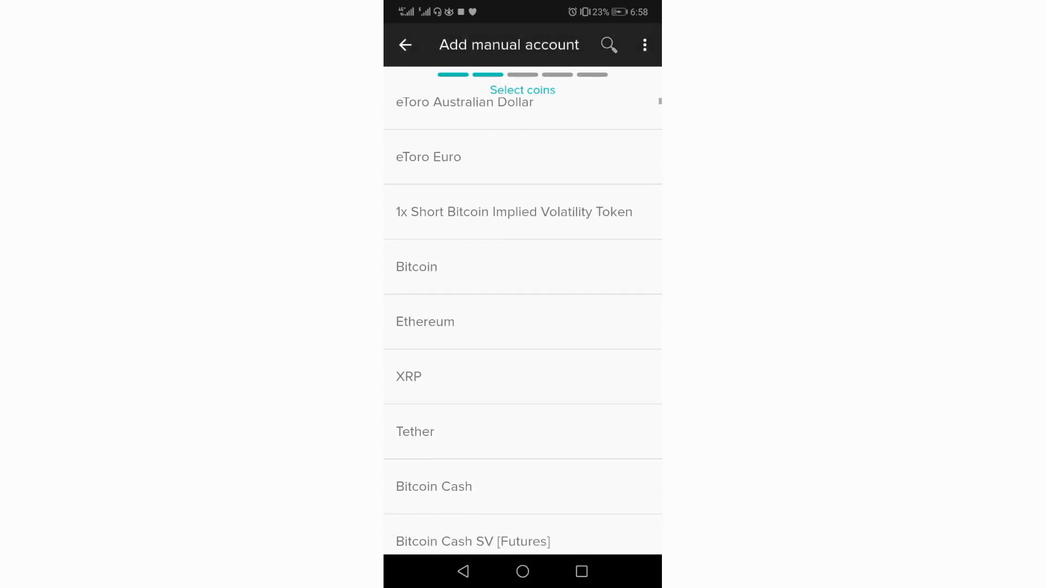
Add Bitcoin and Ethereum with 0.002 BTC and 0.02 ETH, then continue to Choose account icon
{"action": "left_click", "coordinate": [416, 267]}
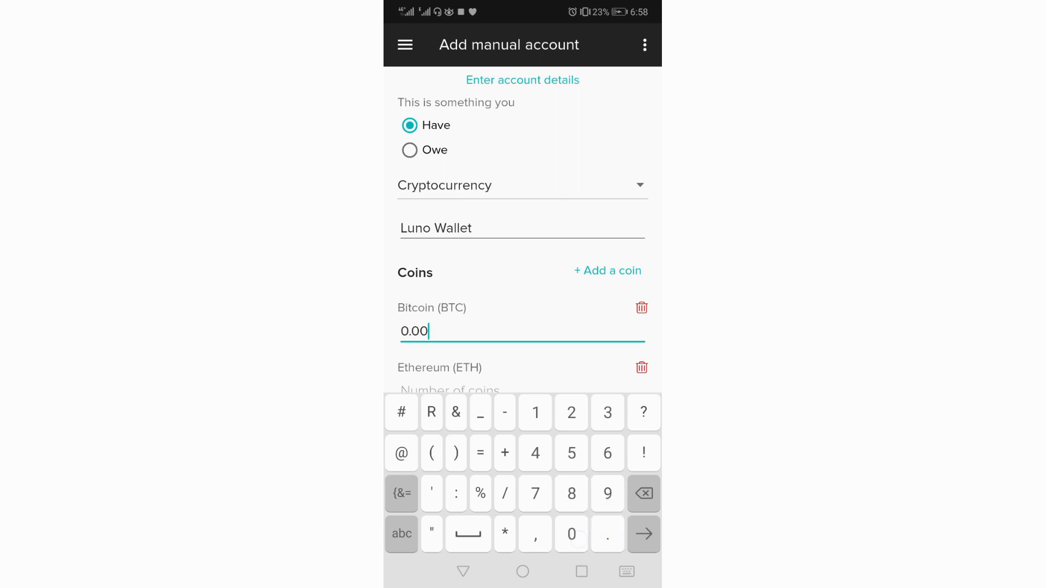
{"action": "left_click", "coordinate": [571, 412]}
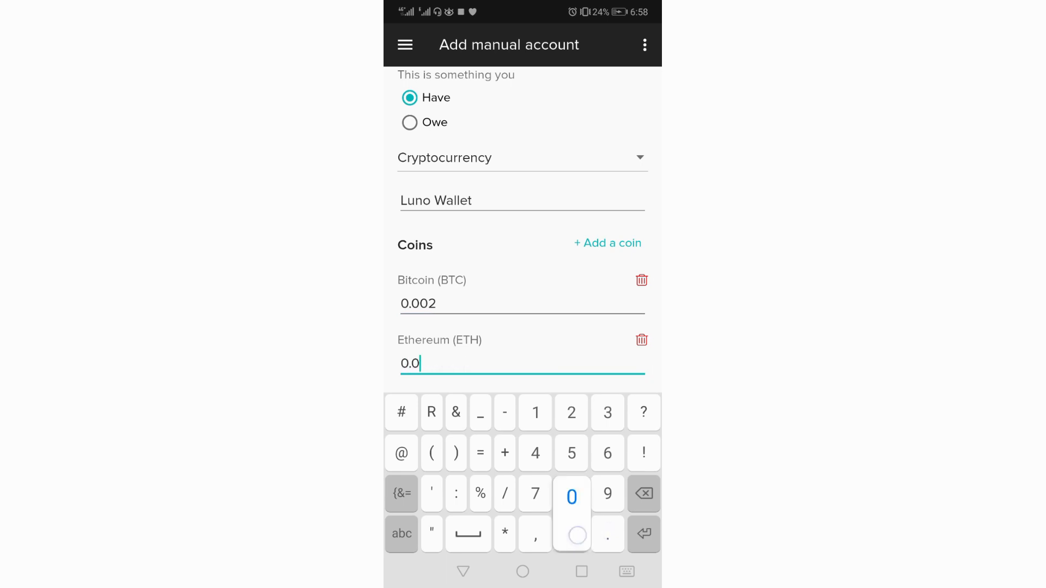
{"action": "left_click", "coordinate": [571, 412]}
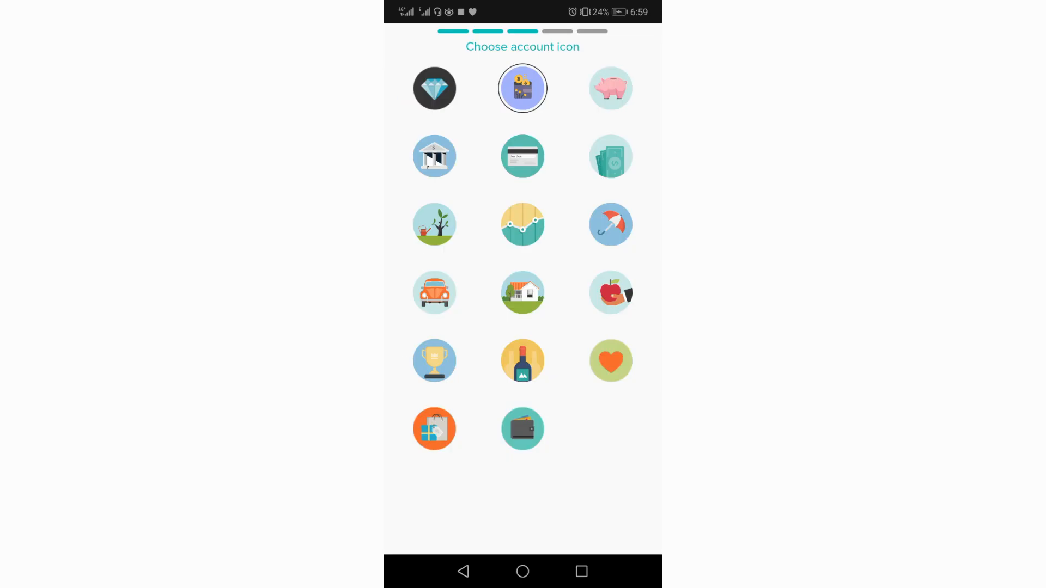
Give Luno Wallet the growth-chart icon and confirm, linking it as a 418 Investments account
{"action": "left_click", "coordinate": [524, 224]}
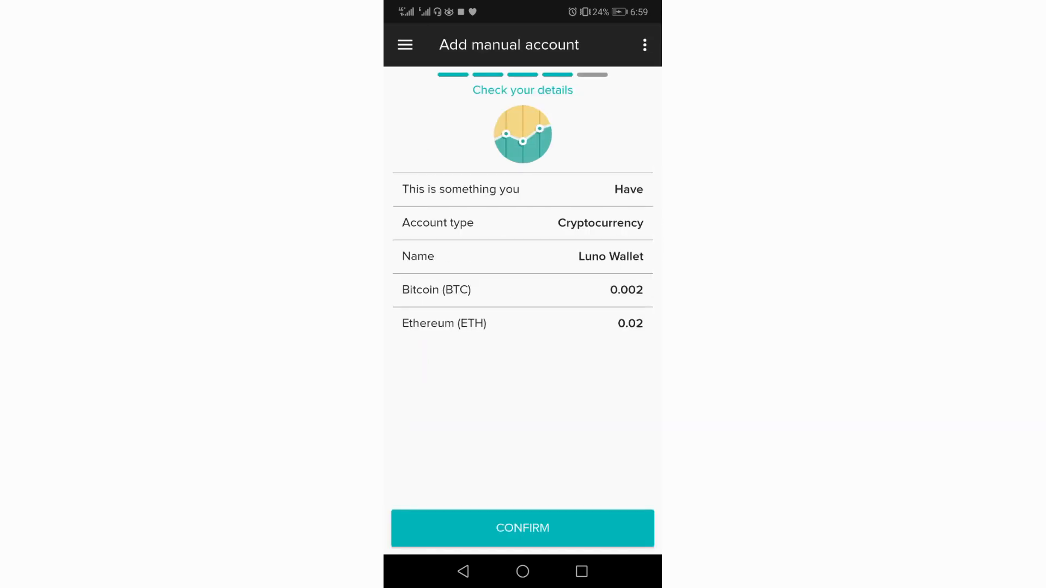
{"action": "left_click", "coordinate": [523, 528]}
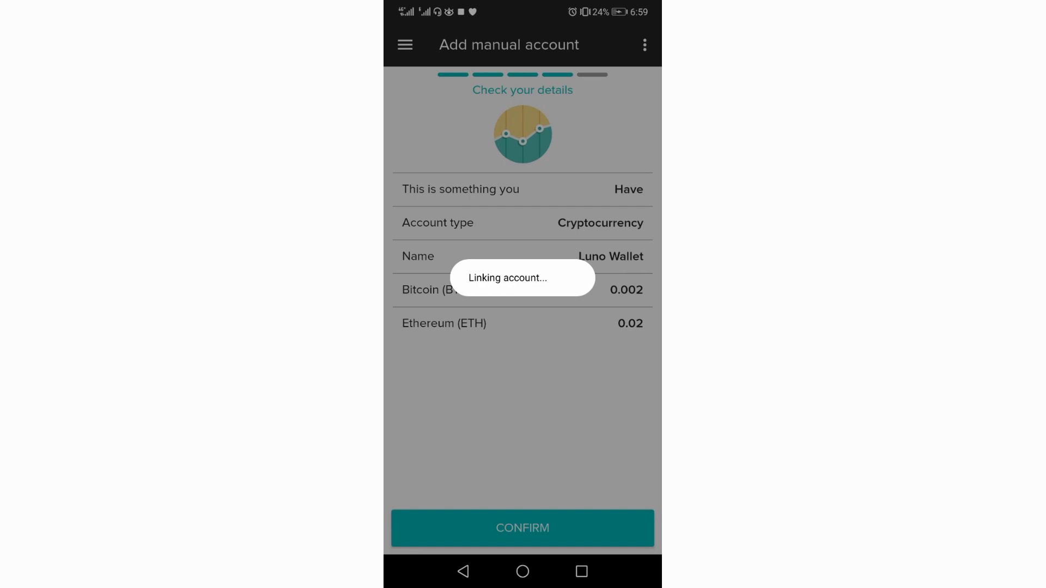
{"action": "left_click", "coordinate": [523, 528]}
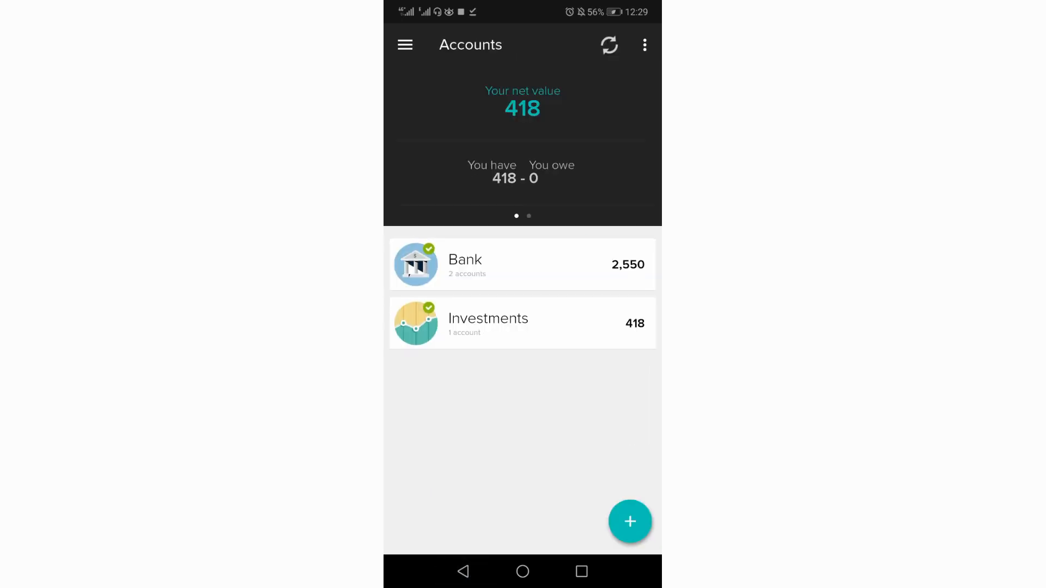
{"action": "left_click", "coordinate": [630, 520]}
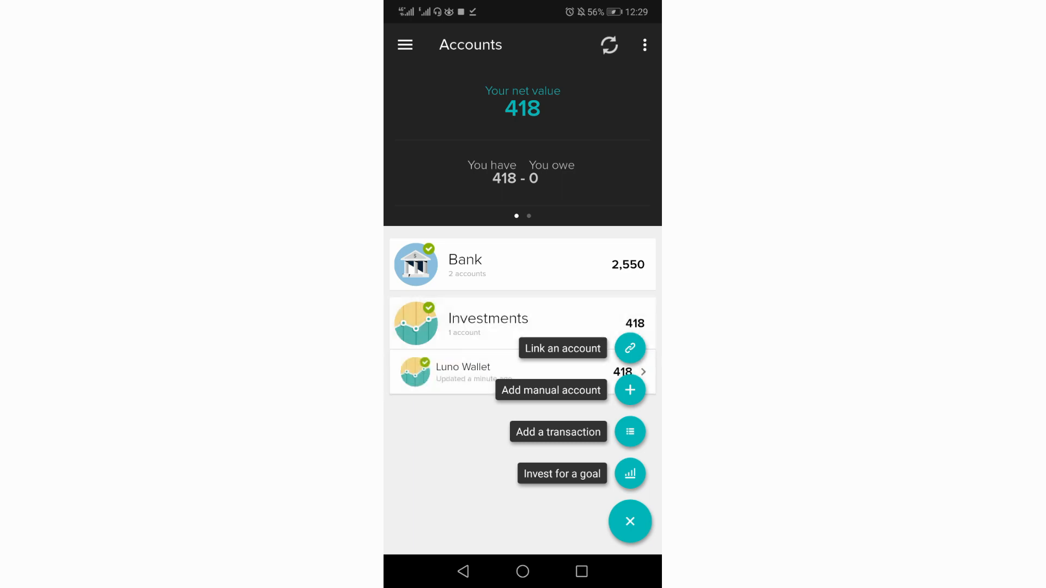
{"action": "left_click", "coordinate": [463, 372]}
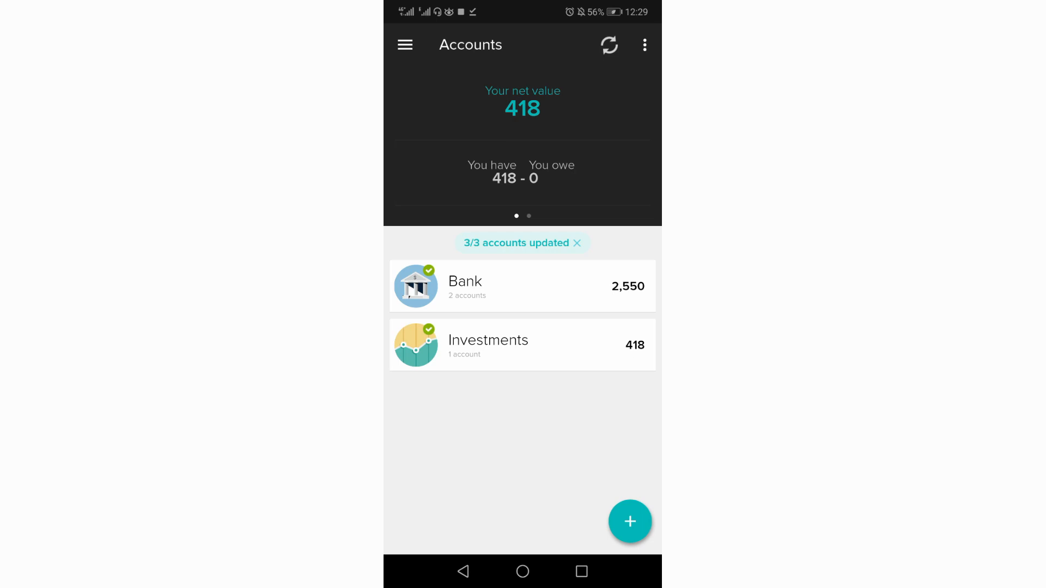
{"action": "left_click", "coordinate": [629, 521]}
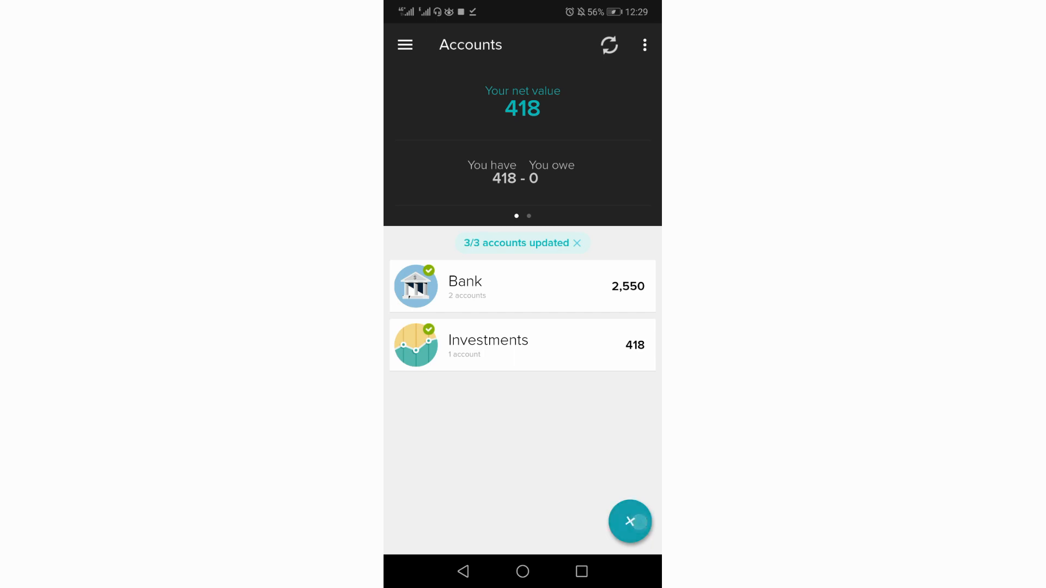
Begin a new transaction and go to choose its account, where no manual accounts exist yet
{"action": "left_click", "coordinate": [630, 521]}
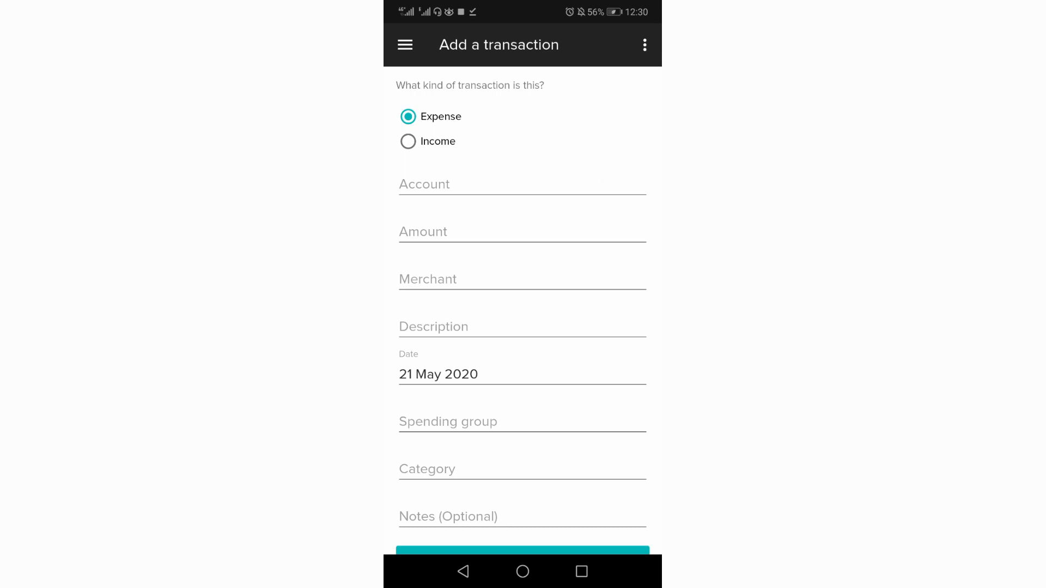
{"action": "left_click", "coordinate": [522, 184]}
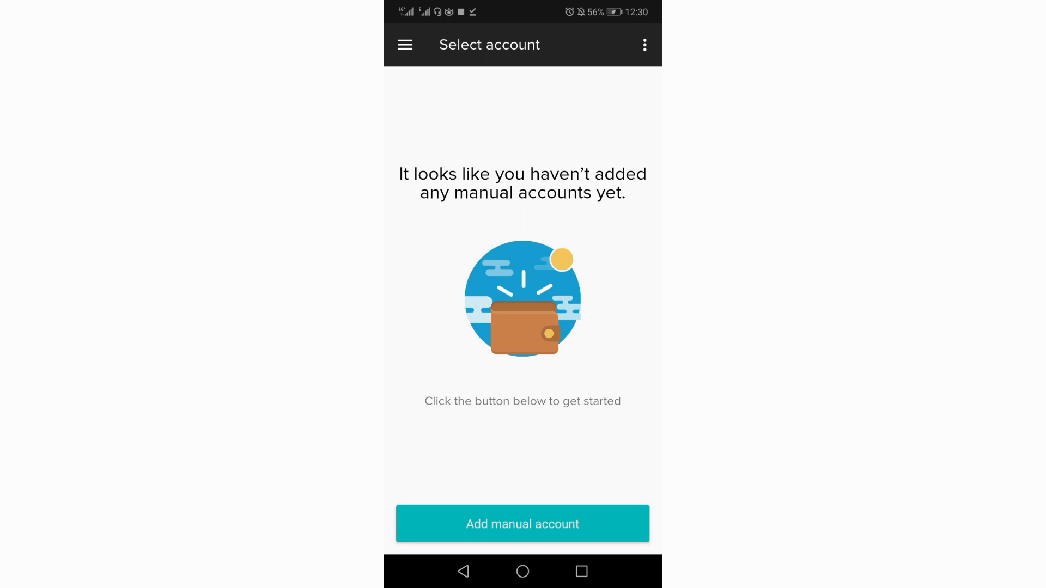
Create a manual Have account of type Cash named Investment with value R 200.00
{"action": "left_click", "coordinate": [523, 523]}
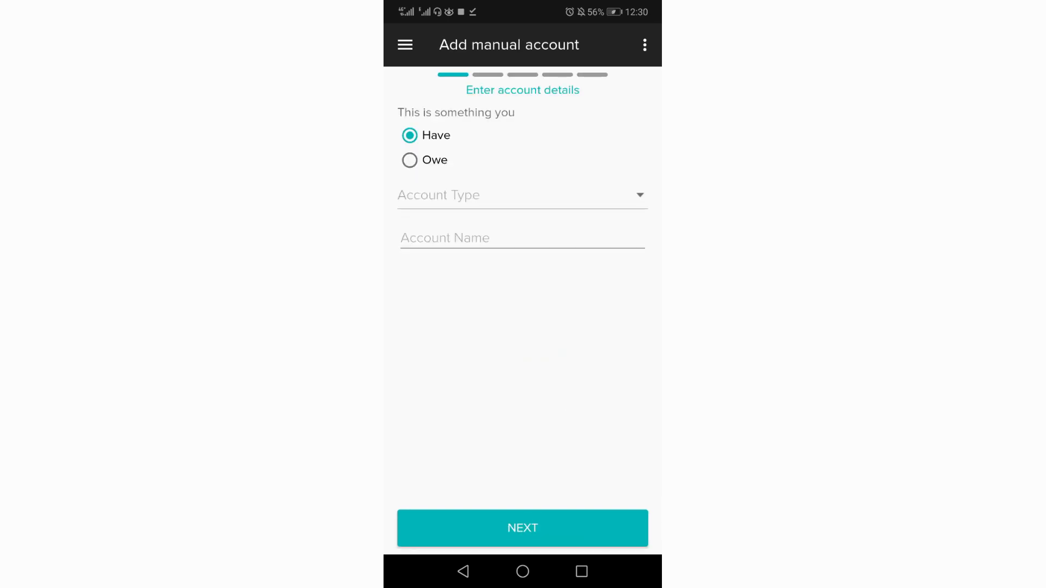
{"action": "left_click", "coordinate": [409, 160]}
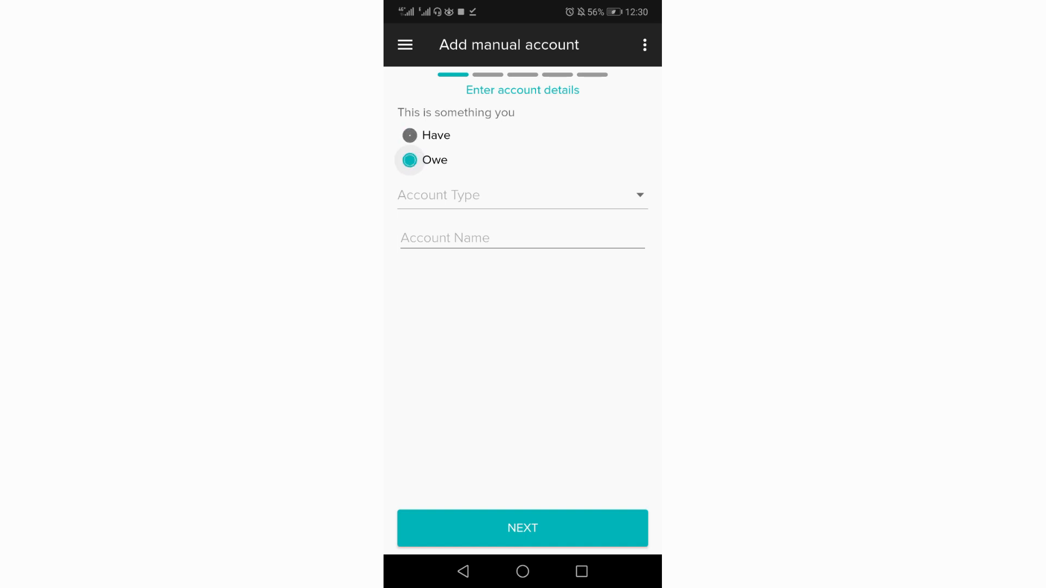
{"action": "left_click", "coordinate": [407, 160]}
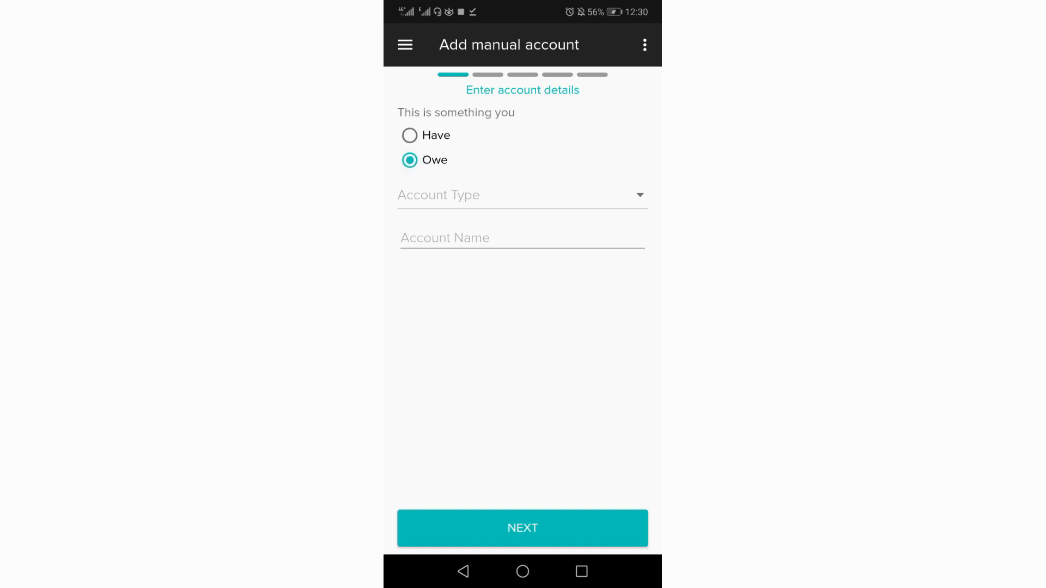
{"action": "left_click", "coordinate": [410, 135]}
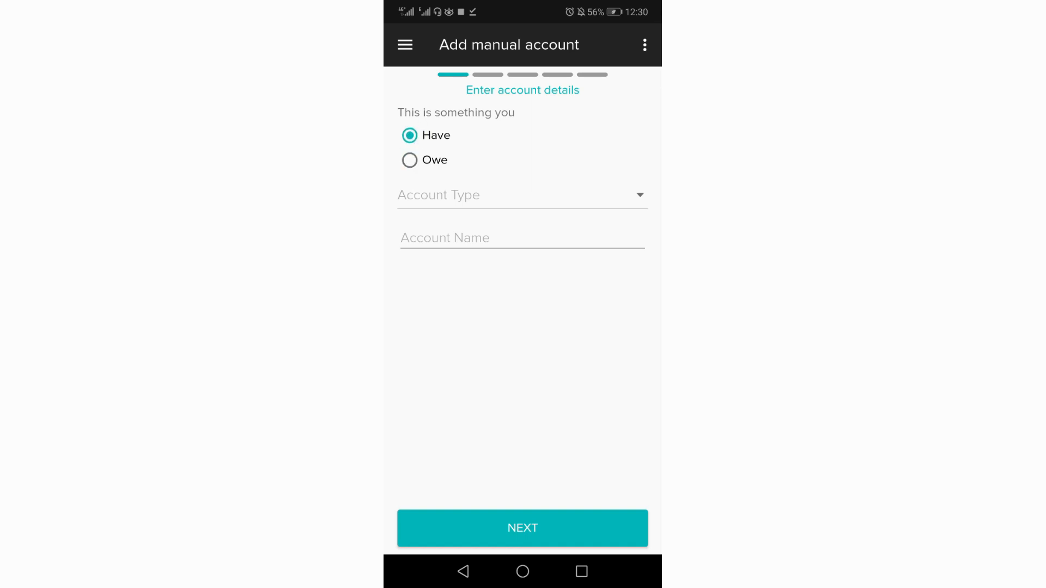
{"action": "left_click", "coordinate": [522, 195]}
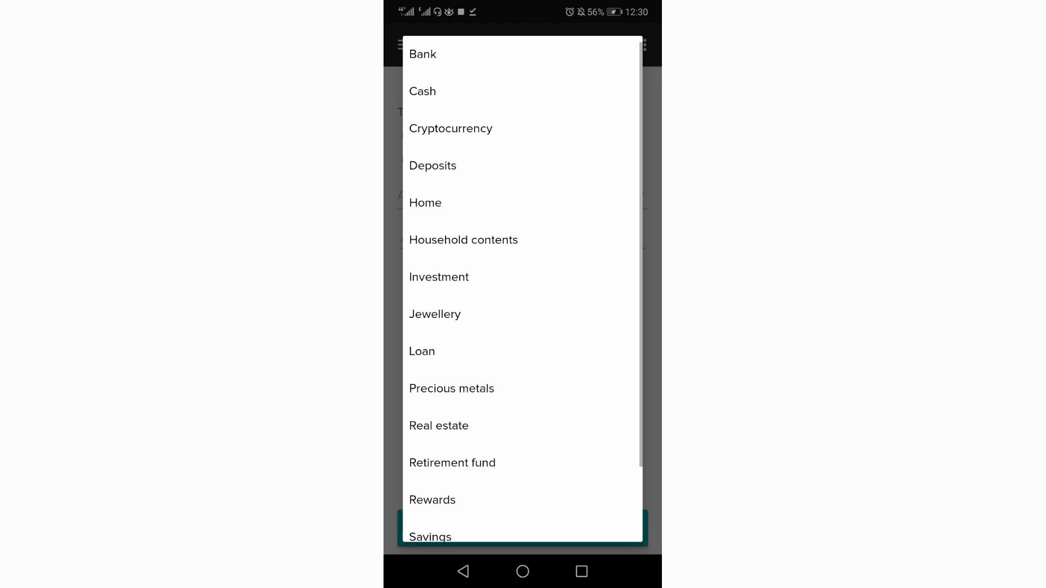
{"action": "left_click", "coordinate": [422, 92]}
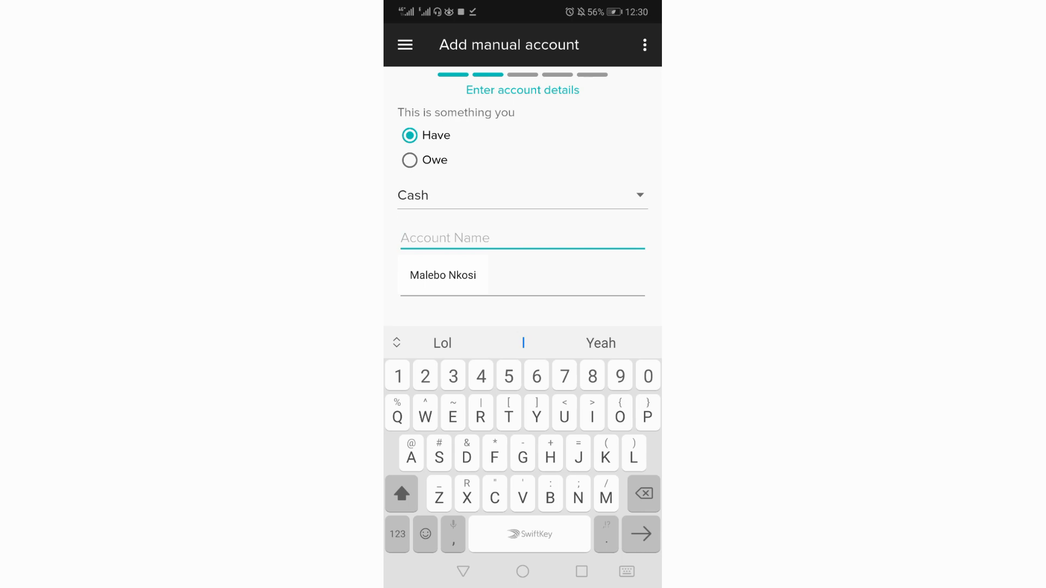
{"action": "left_click", "coordinate": [398, 375]}
{"action": "type", "text": "Investment"}
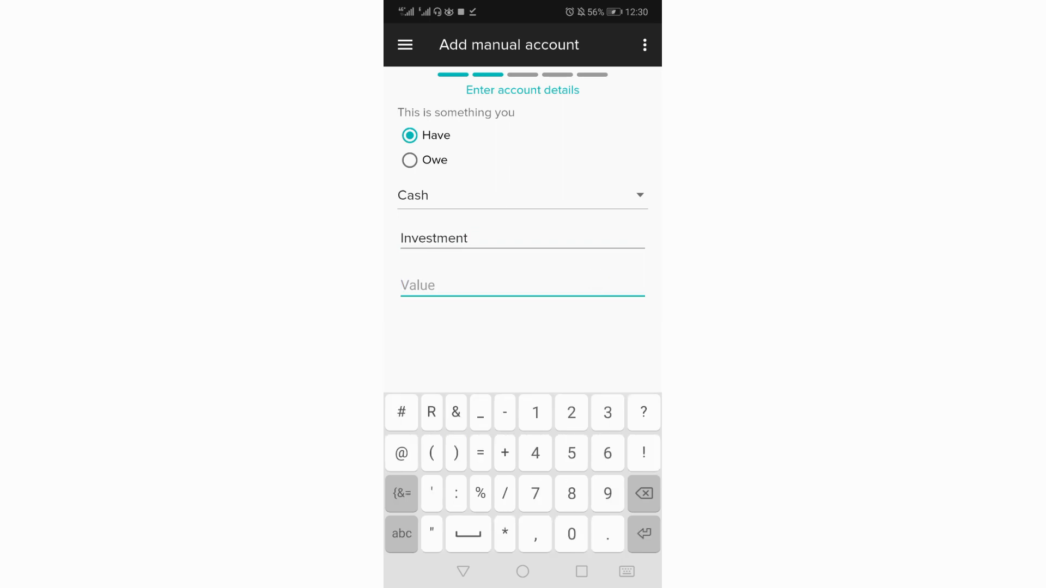
{"action": "left_click", "coordinate": [572, 413]}
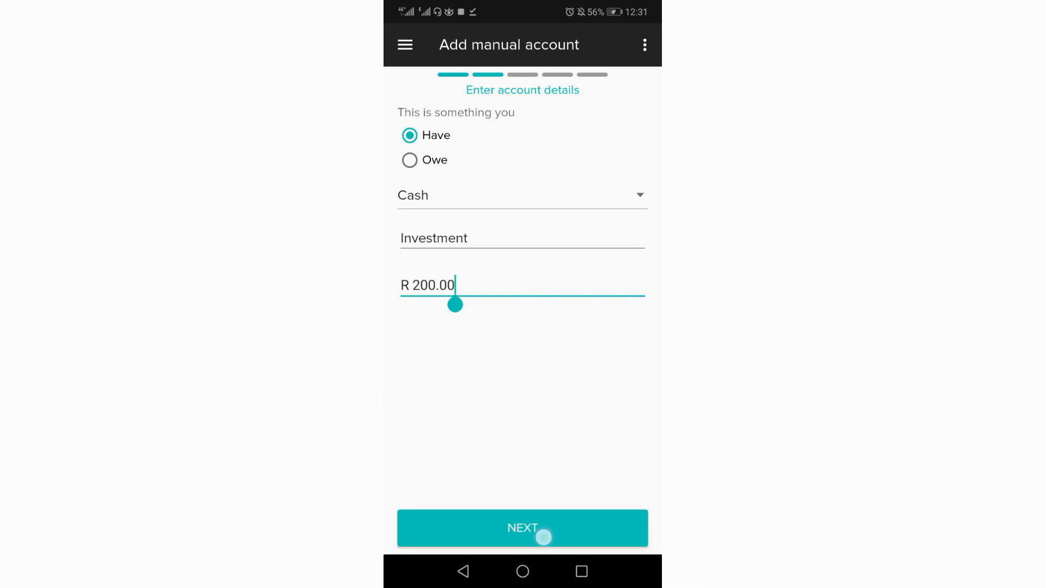
Give the Investment account the cash notes icon and confirm, saving it at 200 for selection
{"action": "left_click", "coordinate": [523, 528]}
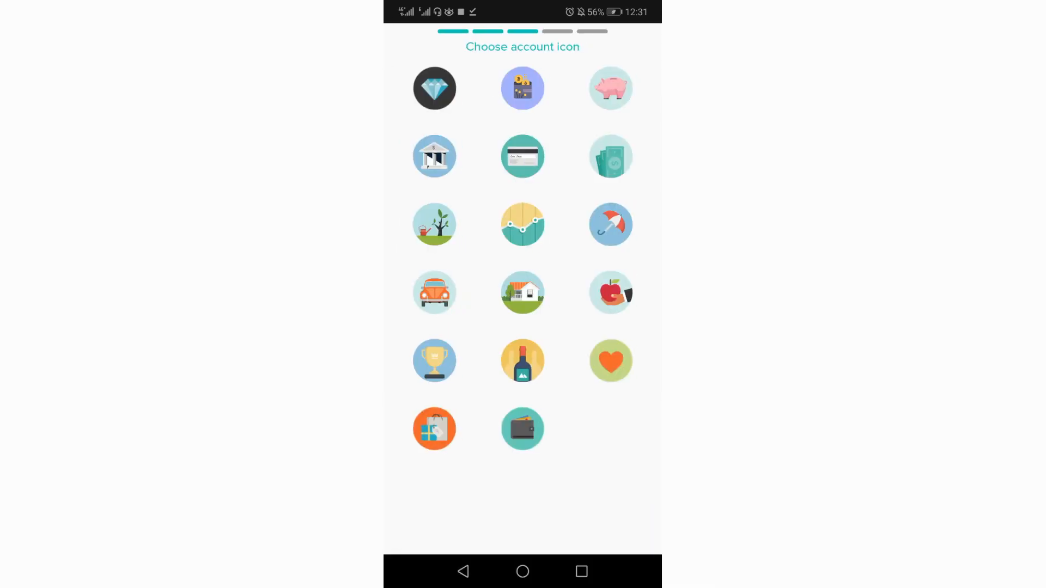
{"action": "left_click", "coordinate": [610, 157]}
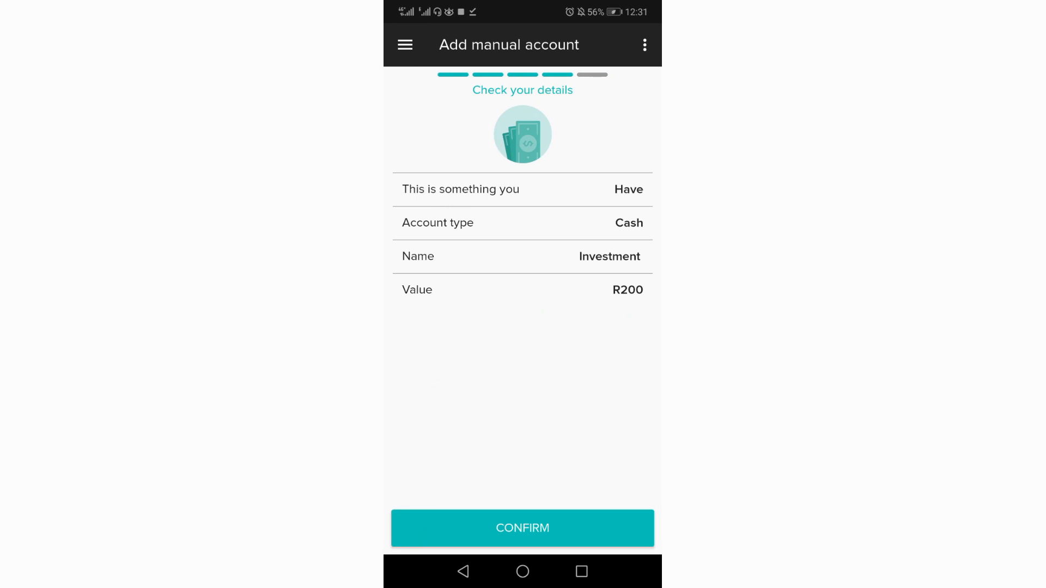
{"action": "left_click", "coordinate": [536, 527]}
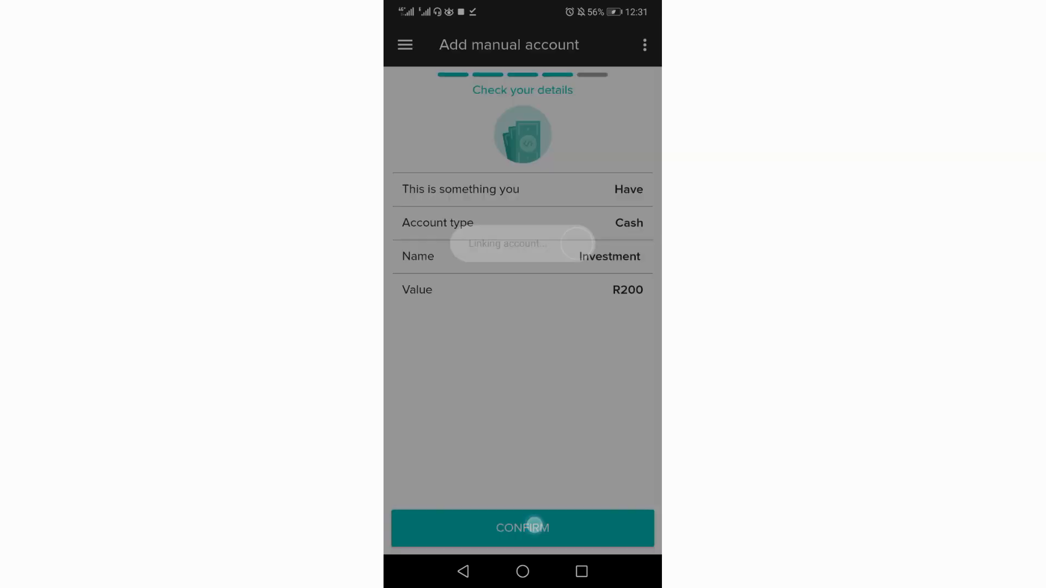
{"action": "left_click", "coordinate": [523, 527]}
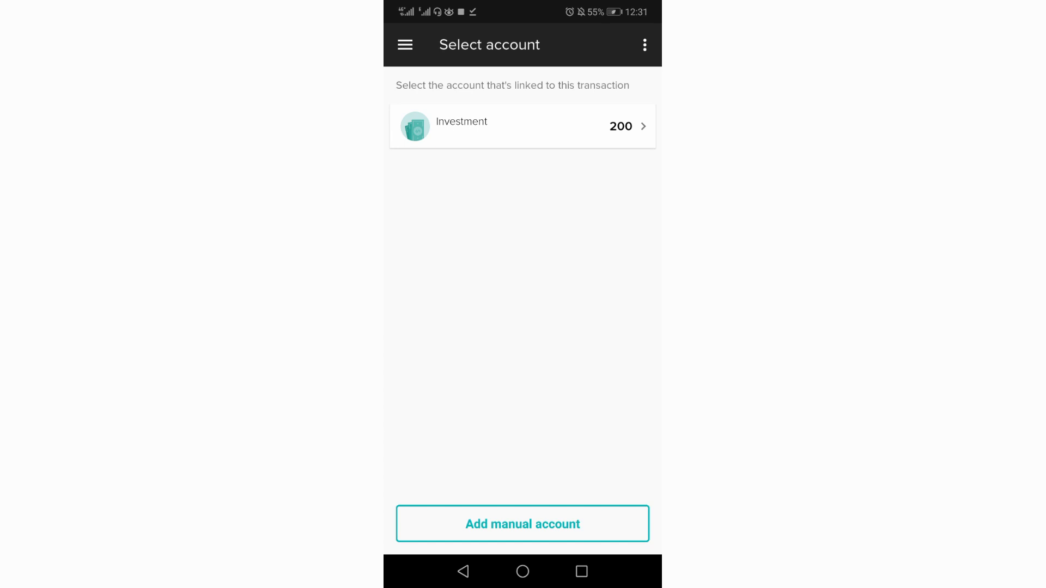
Return to Accounts and view details of Investment, listed at 200 under Bank
{"action": "left_click", "coordinate": [465, 582]}
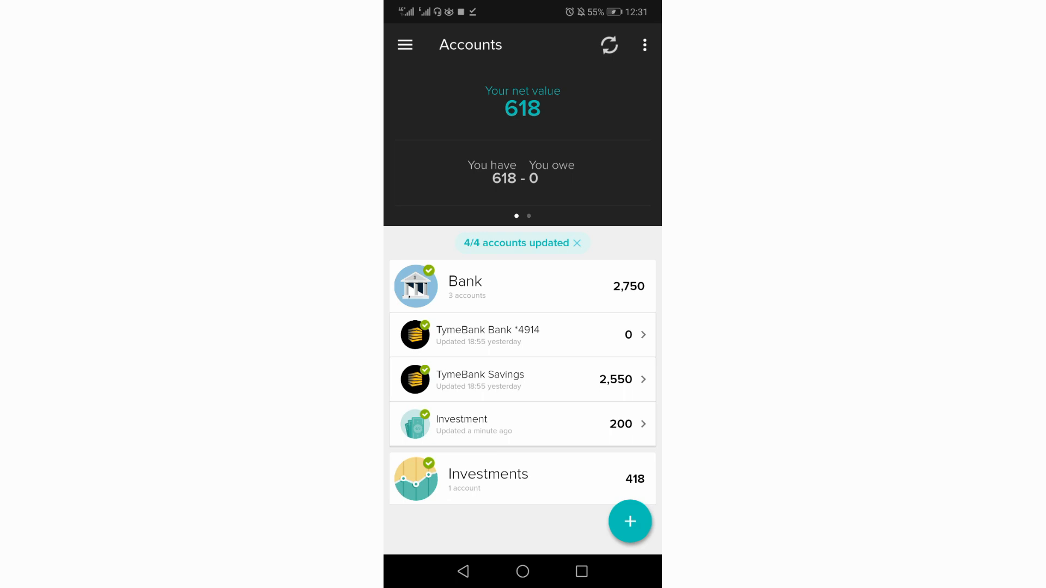
{"action": "left_click", "coordinate": [522, 424]}
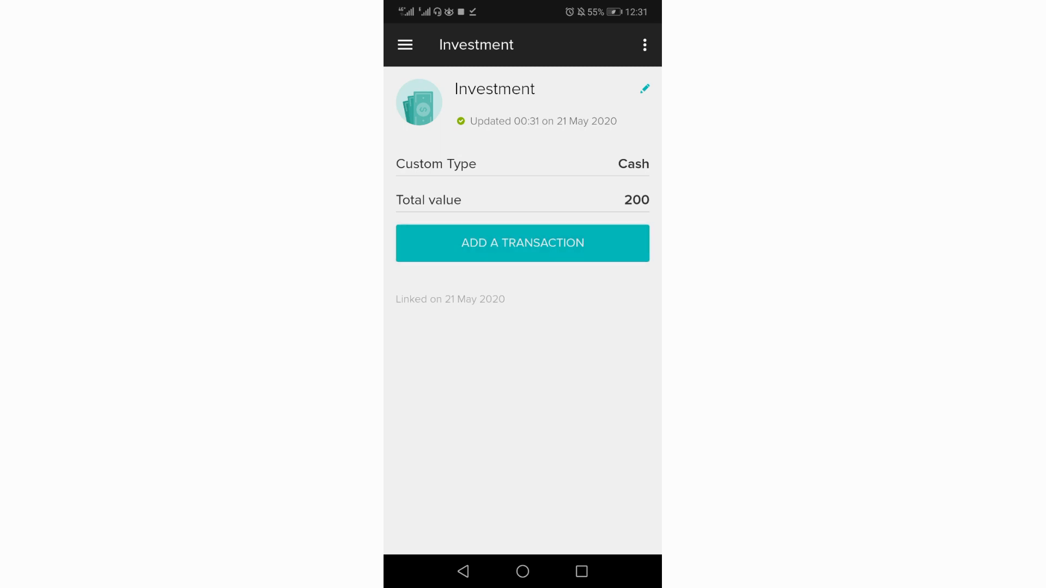
Add a transaction on Investment with amount R 200.00 and merchant 1nvest
{"action": "left_click", "coordinate": [524, 243]}
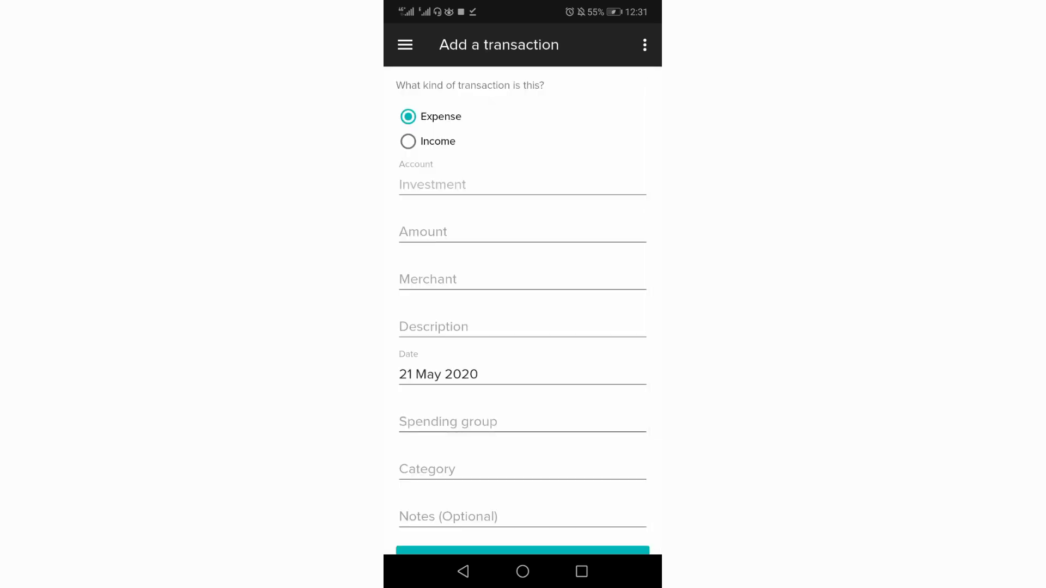
{"action": "left_click", "coordinate": [523, 232]}
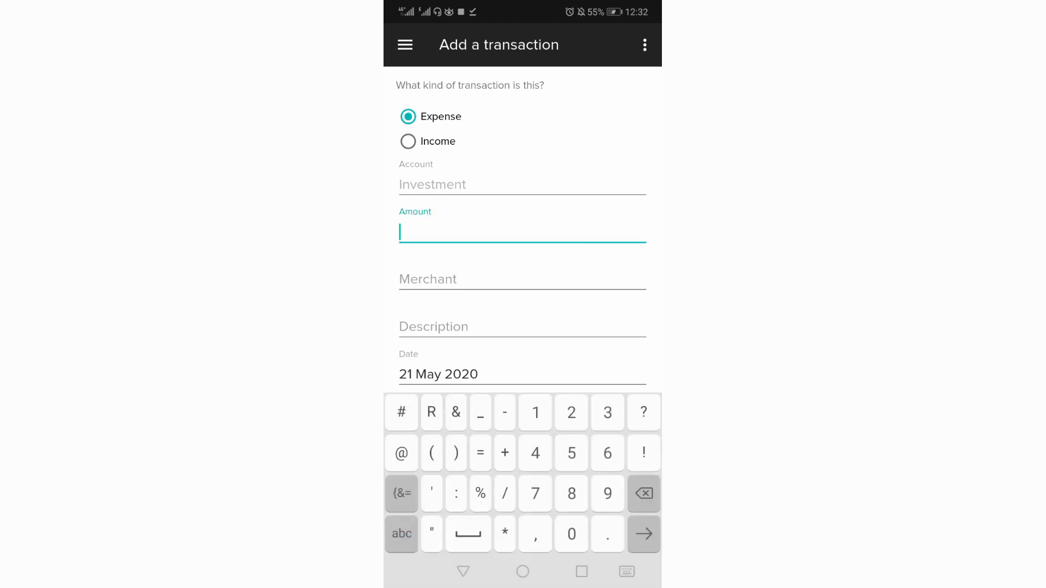
{"action": "type", "text": "R 200.00"}
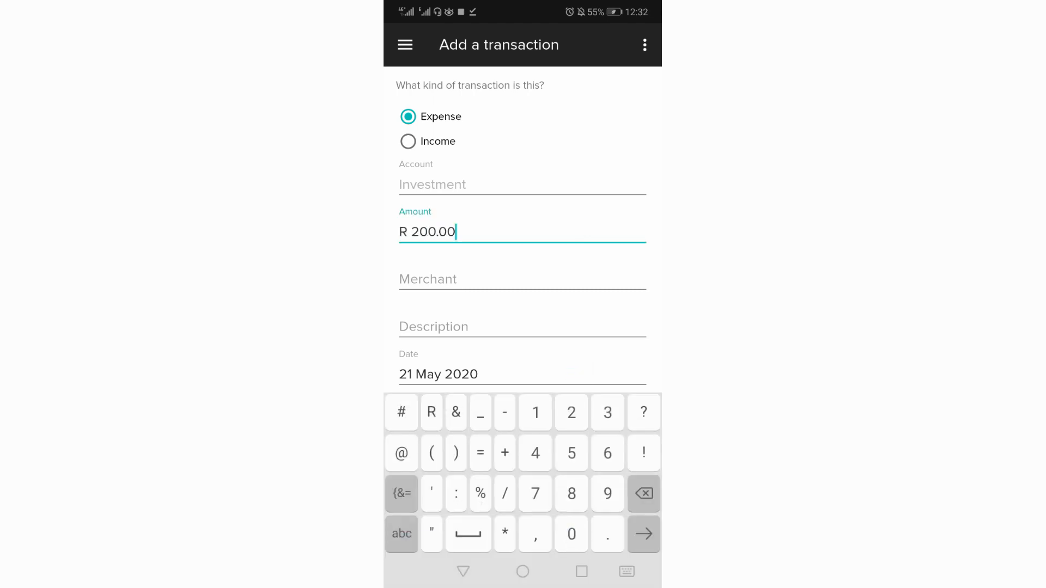
{"action": "left_click", "coordinate": [522, 279]}
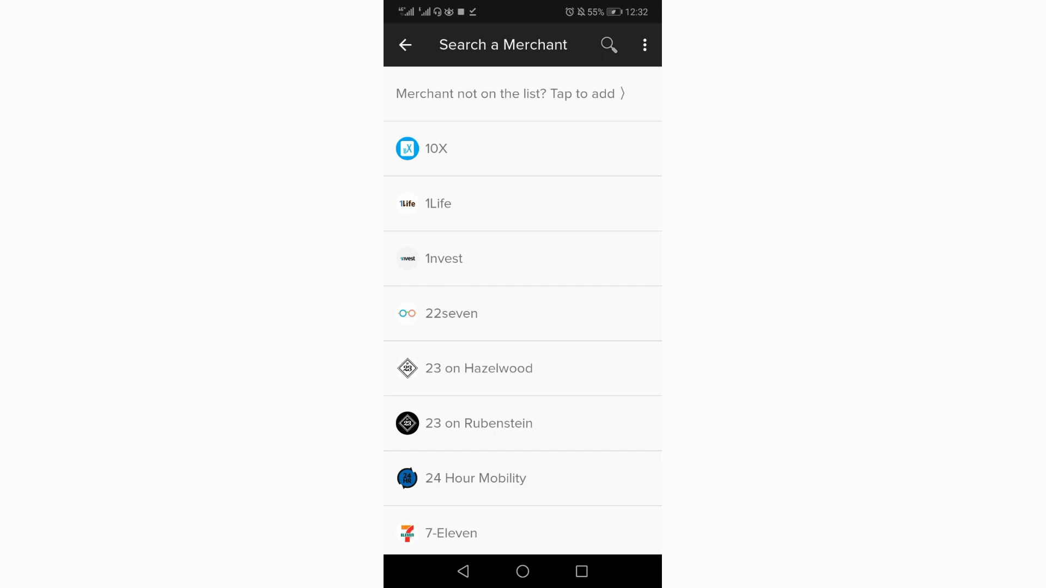
{"action": "left_click", "coordinate": [444, 259]}
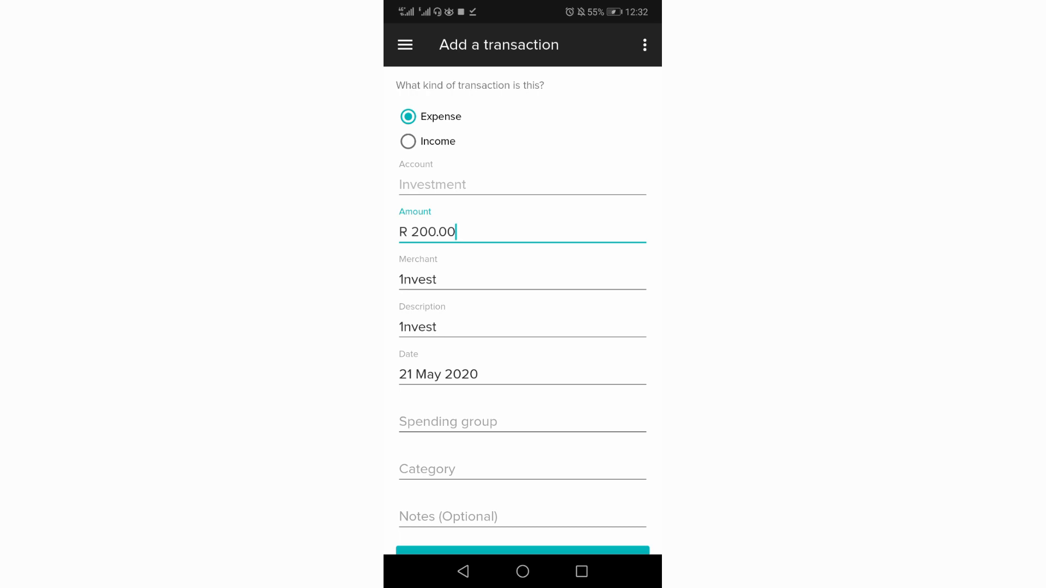
Assign spending group Invest-save-repay and category Investments to the 1nvest expense
{"action": "left_click", "coordinate": [448, 422]}
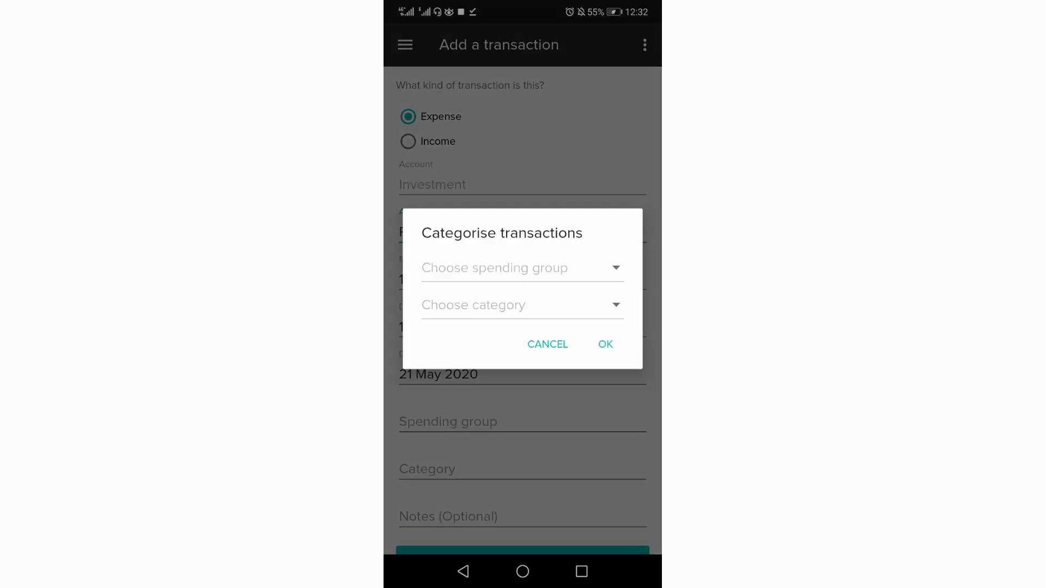
{"action": "left_click", "coordinate": [522, 268]}
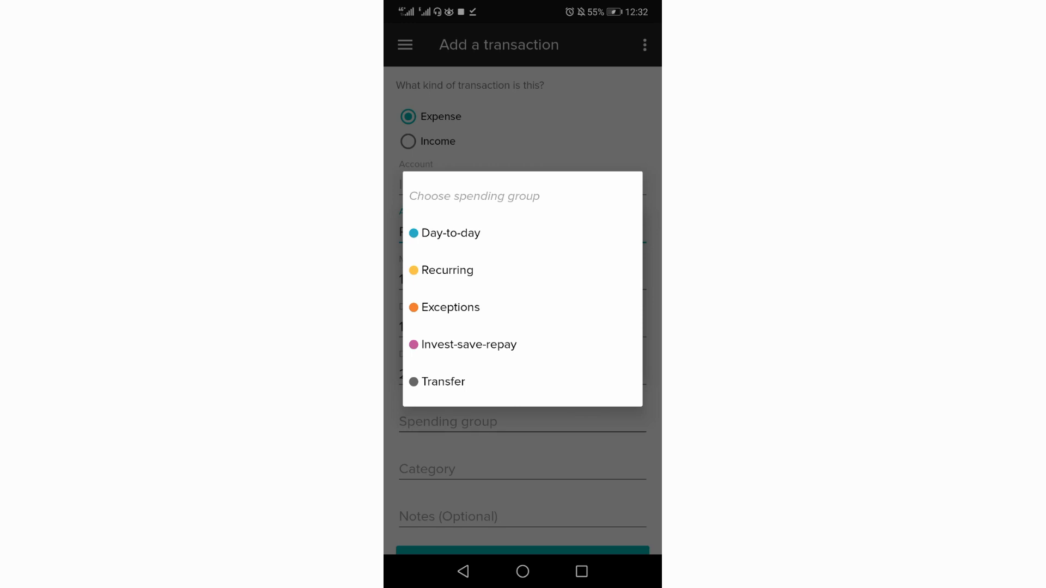
{"action": "left_click", "coordinate": [469, 344]}
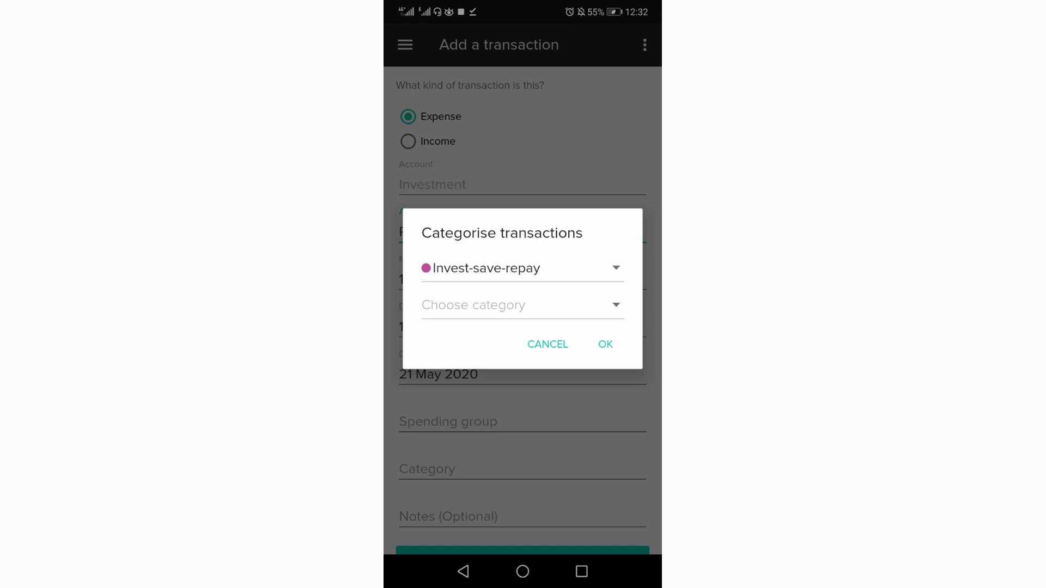
{"action": "left_click", "coordinate": [522, 305]}
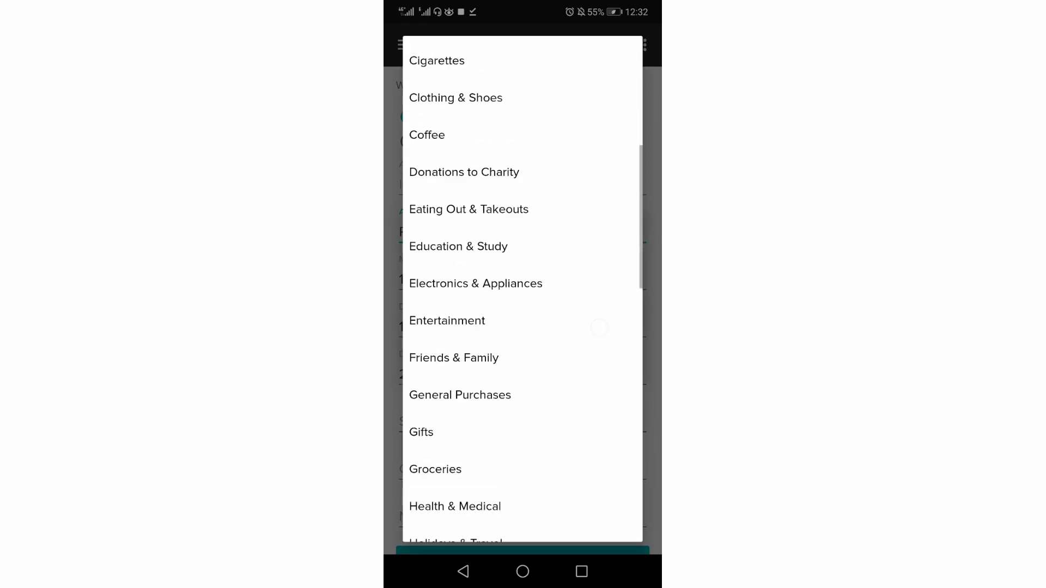
{"action": "scroll", "scroll_direction": "down", "scroll_amount": 3}
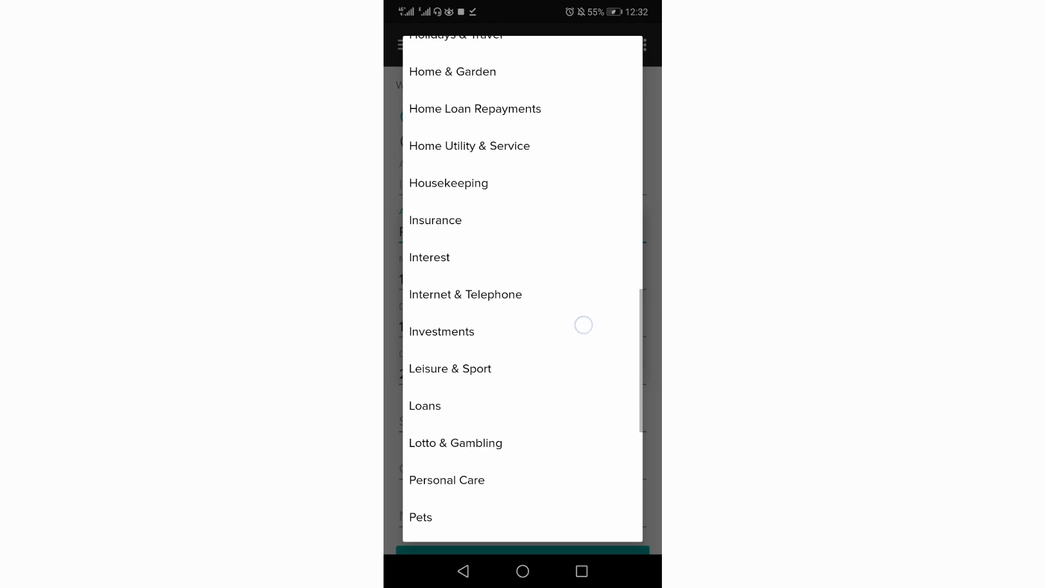
{"action": "left_click", "coordinate": [442, 332]}
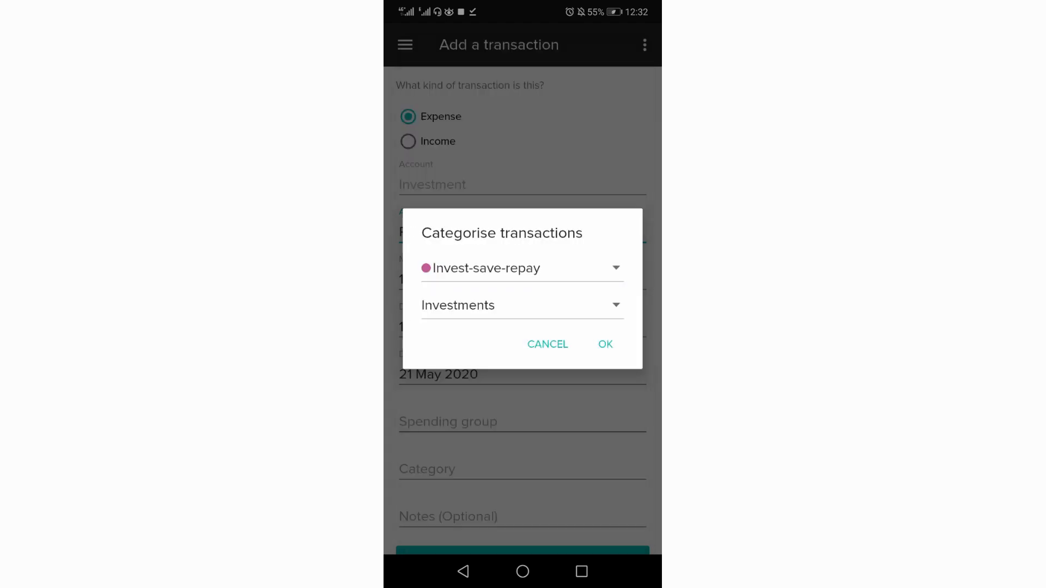
{"action": "left_click", "coordinate": [606, 344]}
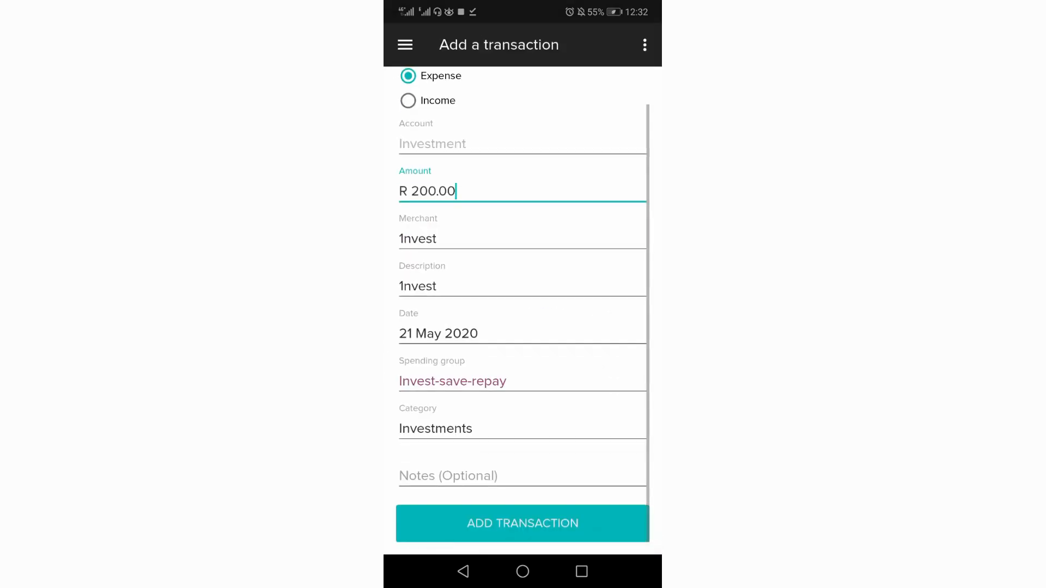
Add the R200 1nvest transaction and return to Accounts showing Investment at 0, net value 418
{"action": "left_click", "coordinate": [522, 523]}
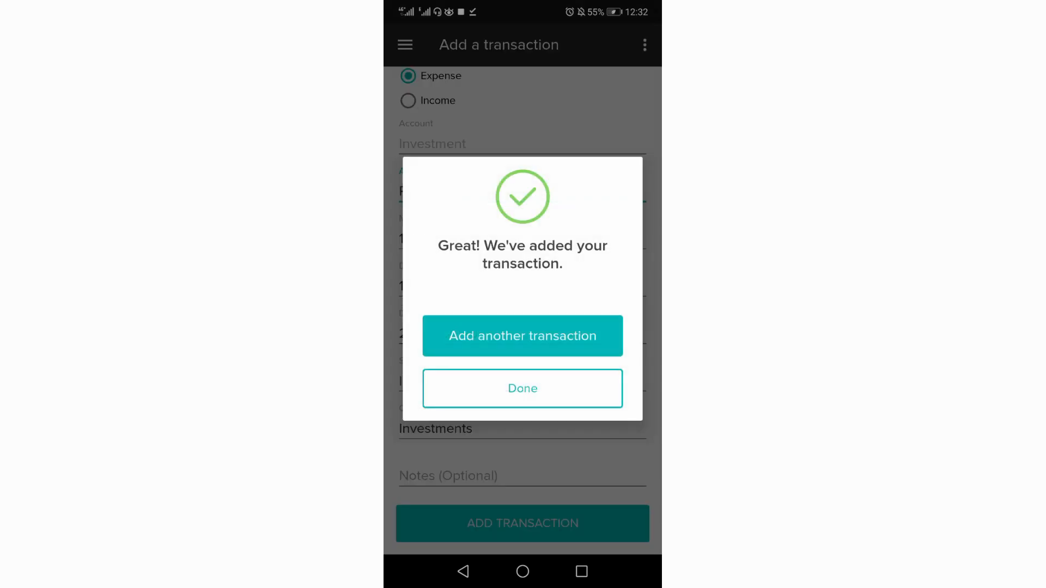
{"action": "left_click", "coordinate": [523, 388]}
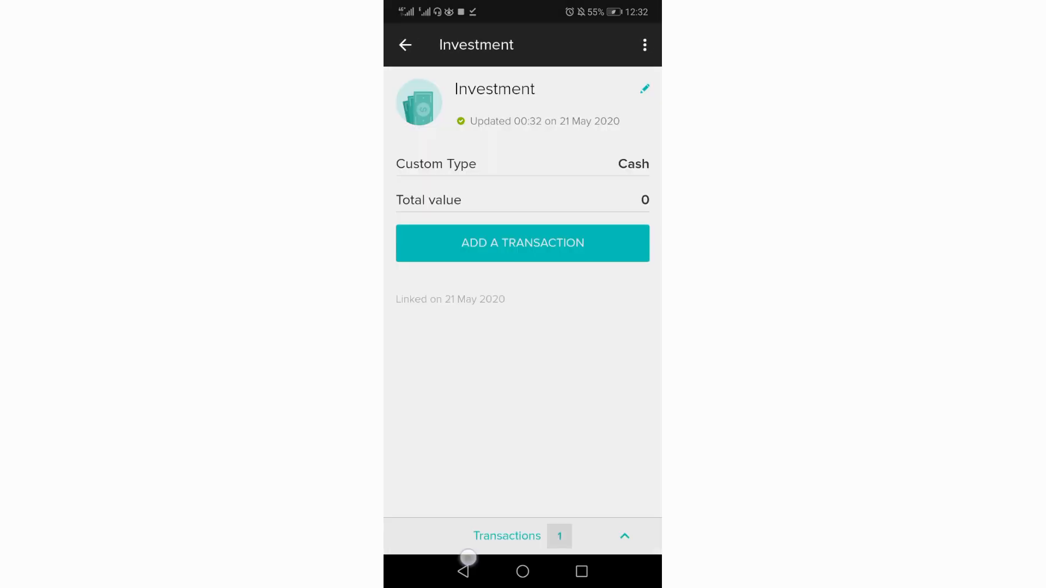
{"action": "left_click", "coordinate": [406, 45]}
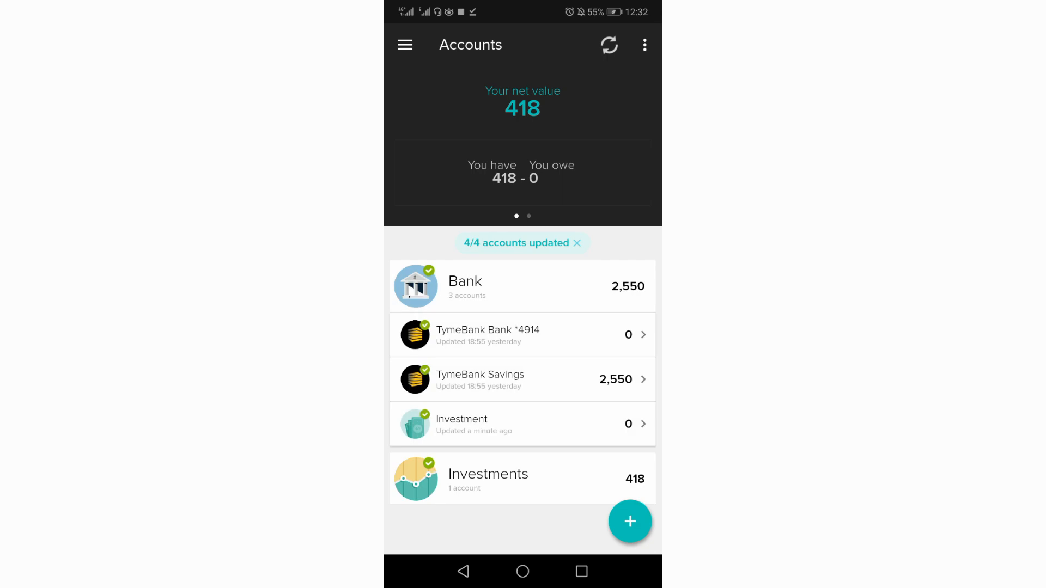
Review Investment's single -200.00 1nvest transaction, return to Accounts and bring up the add menu
{"action": "left_click", "coordinate": [463, 424]}
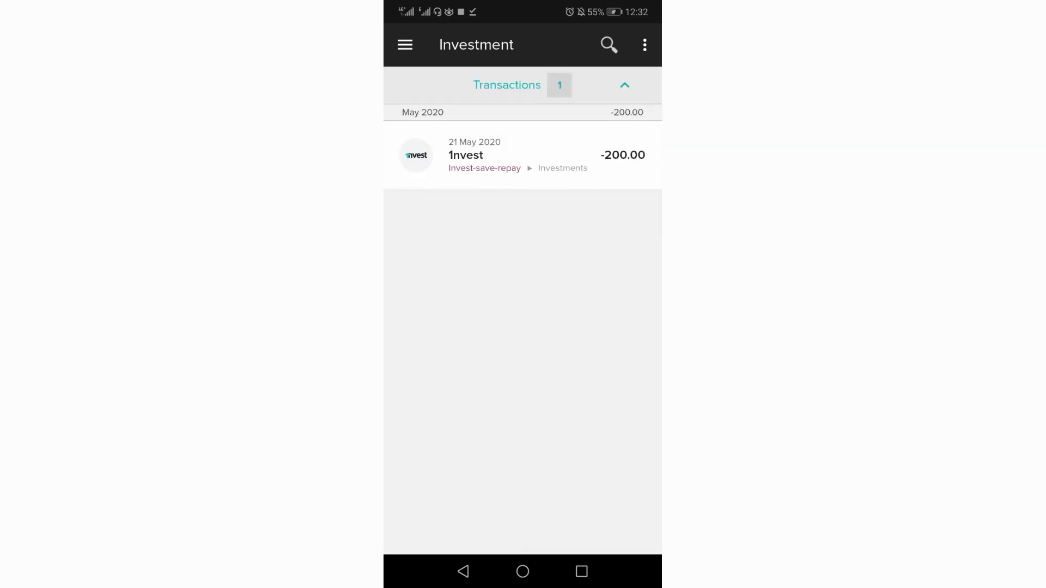
{"action": "left_click", "coordinate": [624, 85]}
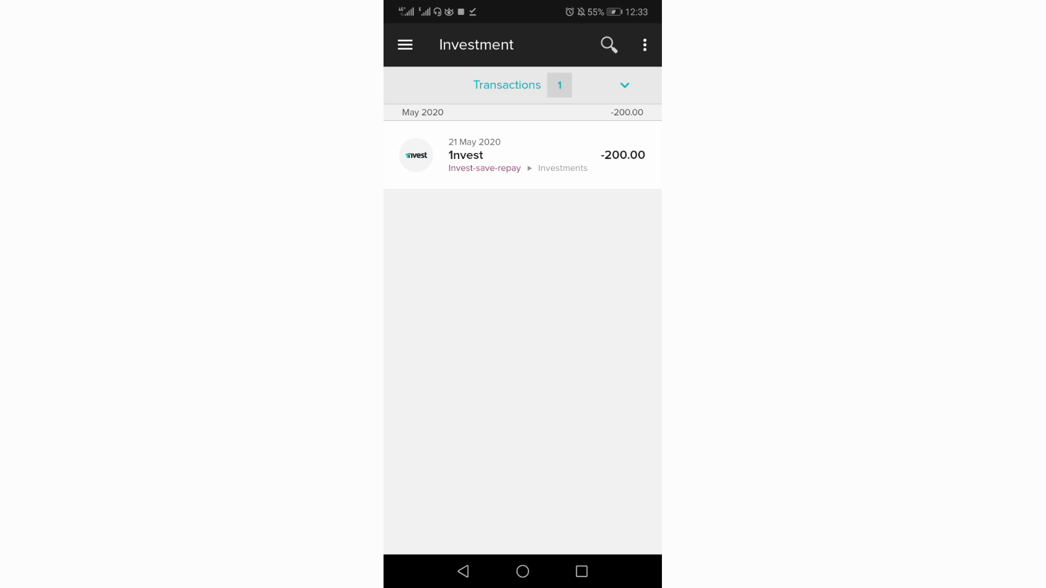
{"action": "left_click", "coordinate": [464, 571]}
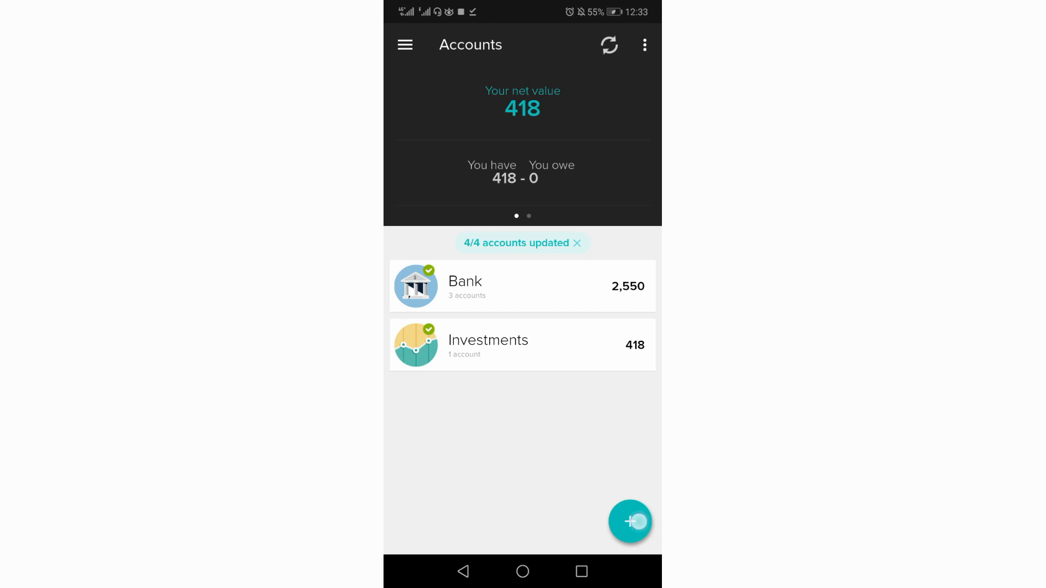
{"action": "left_click", "coordinate": [630, 521]}
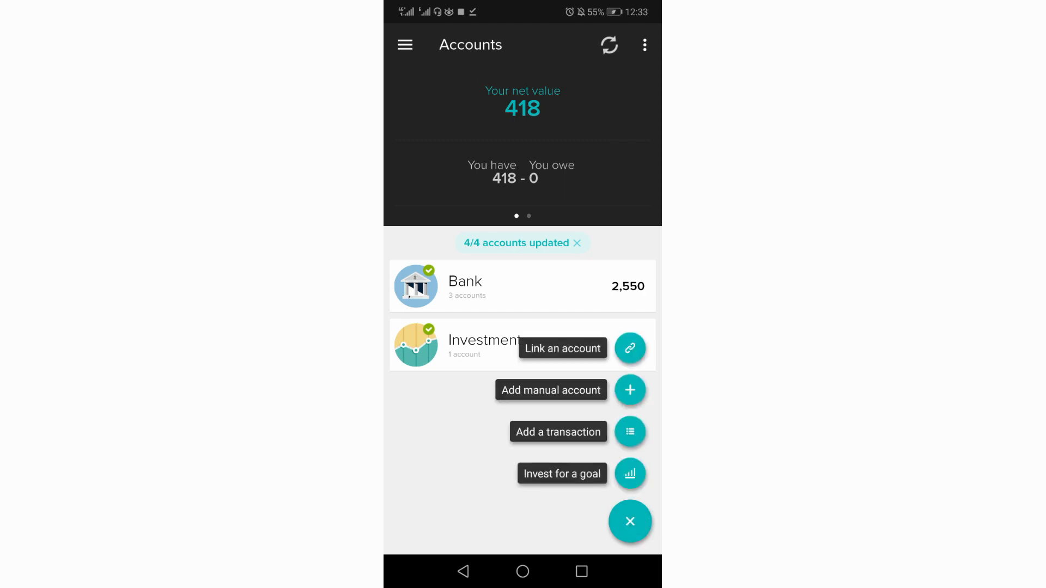